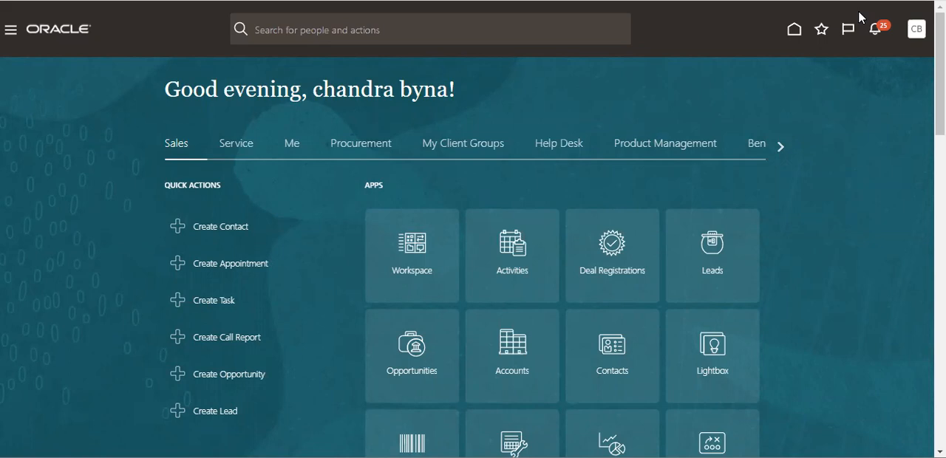
mouse_move(603, 139)
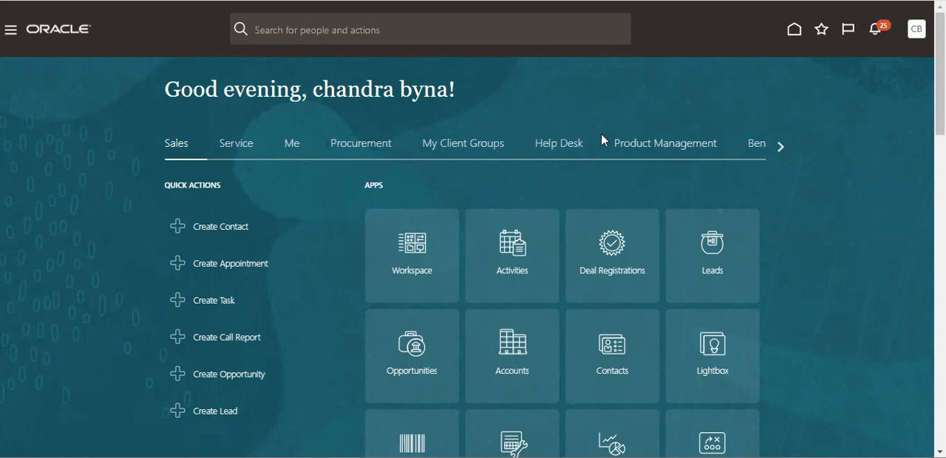
mouse_move(564, 127)
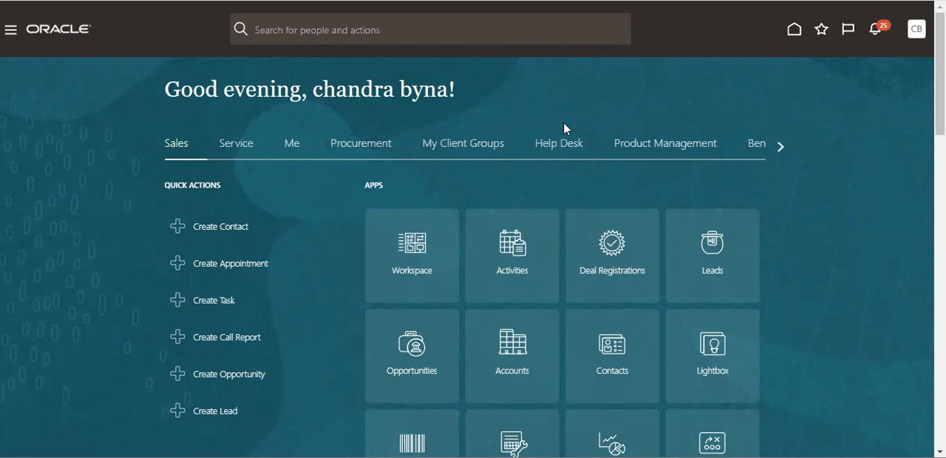
mouse_move(293, 144)
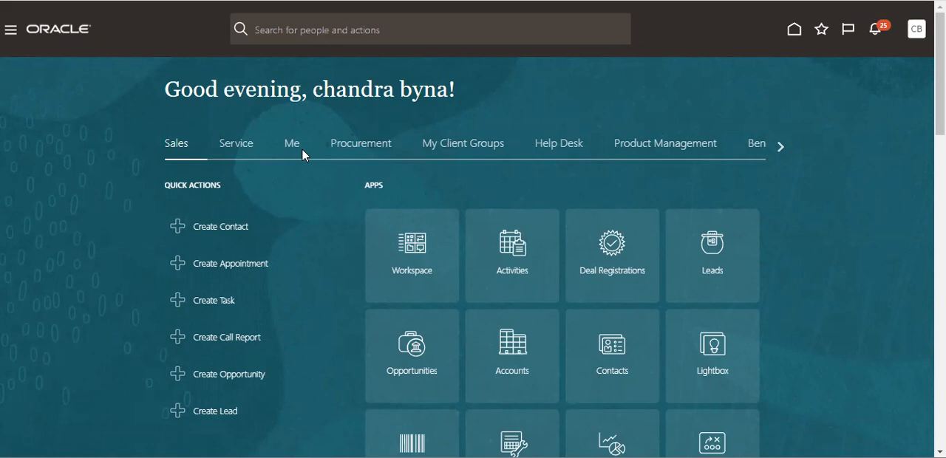
mouse_move(374, 150)
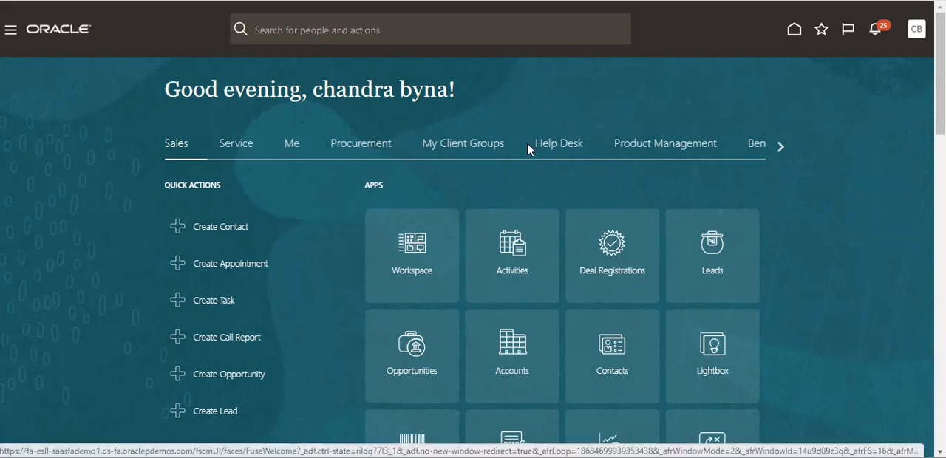
mouse_move(781, 154)
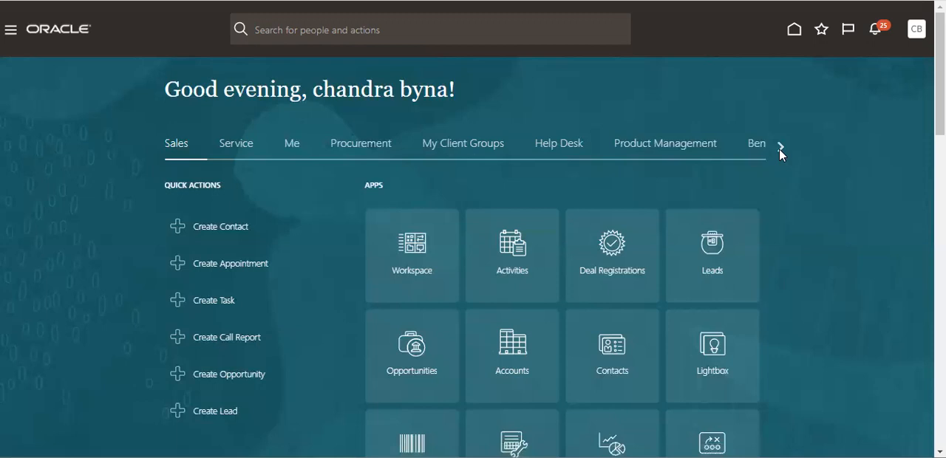
mouse_move(374, 151)
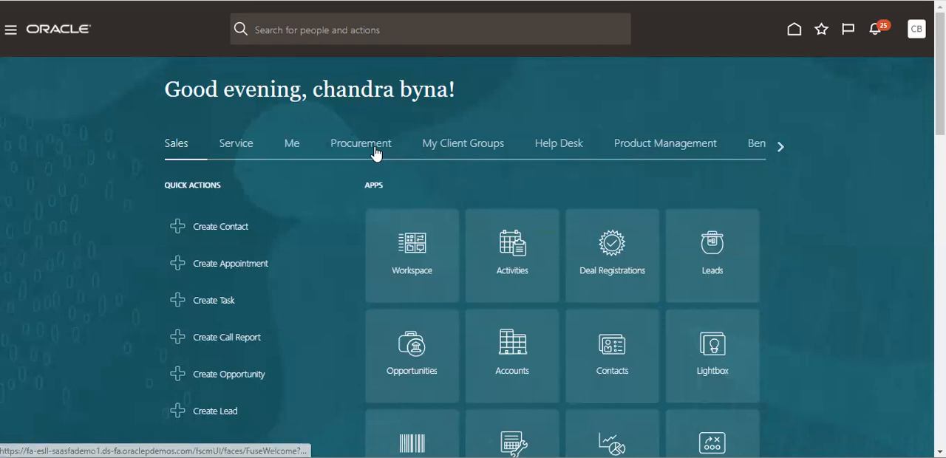
mouse_move(690, 146)
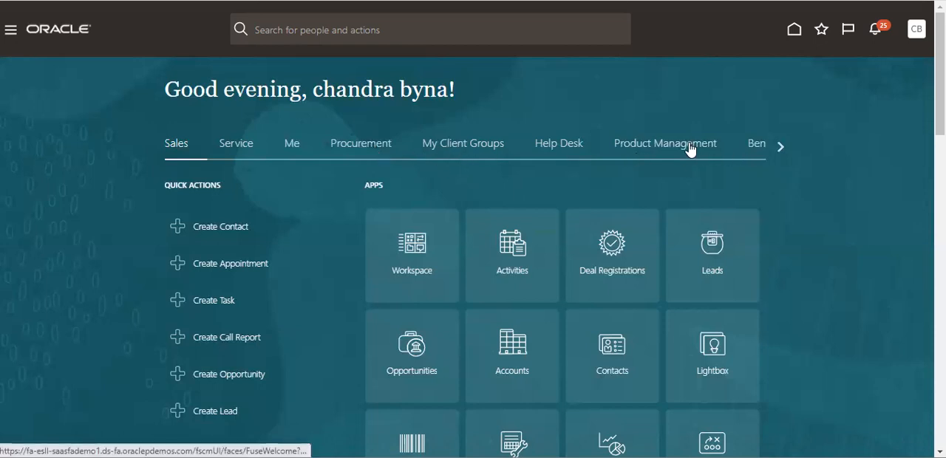
Go to Product Management, enter Product Information Management and show the Item Management task list
click(665, 142)
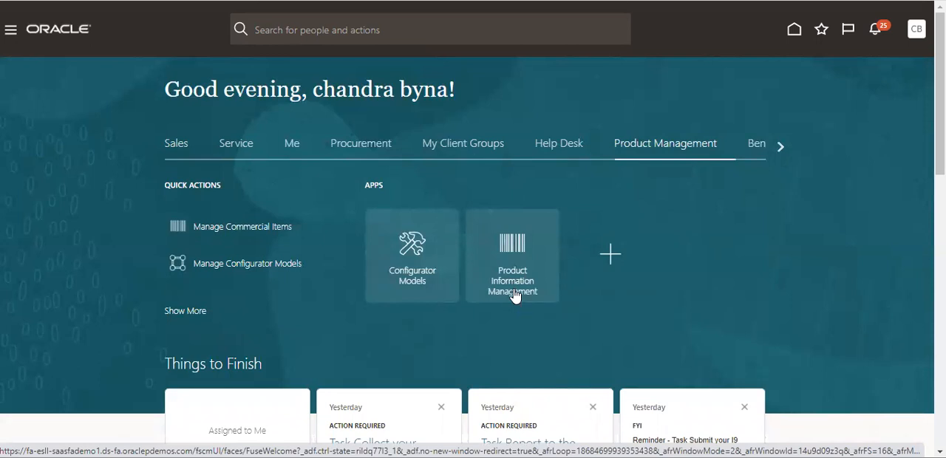
click(511, 257)
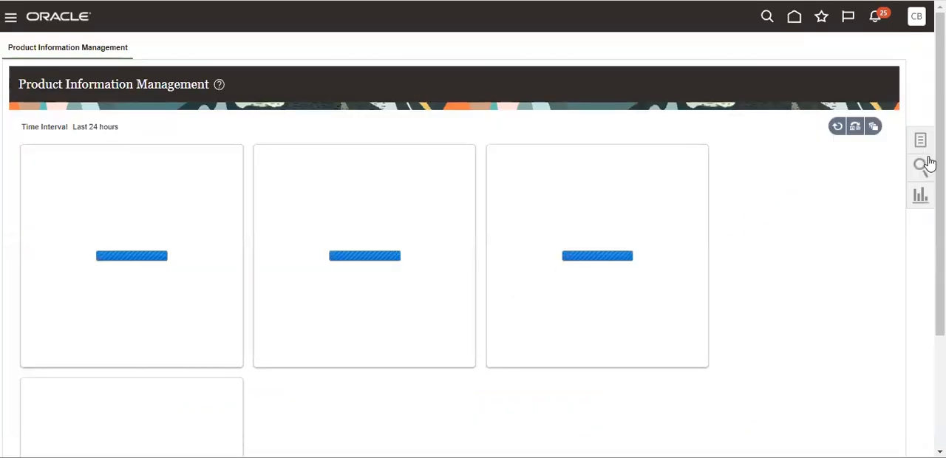
click(919, 139)
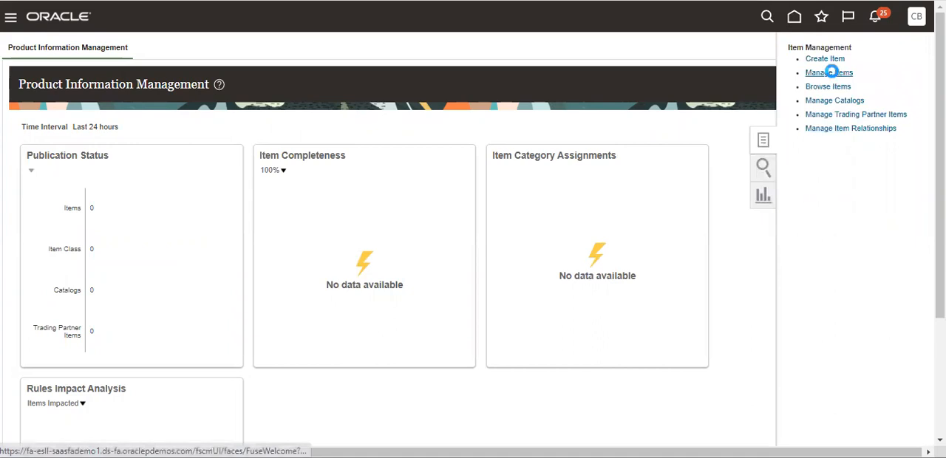
In Manage Items, set the search item class to Root Item Class
click(828, 74)
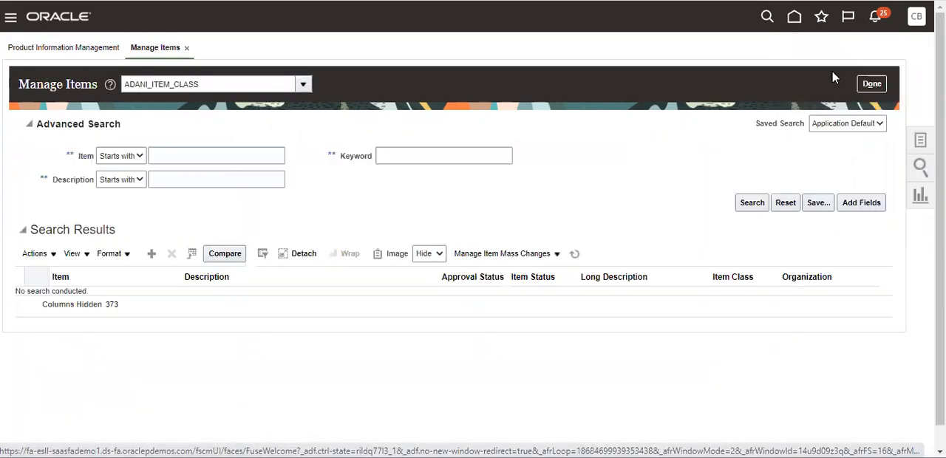
mouse_move(230, 102)
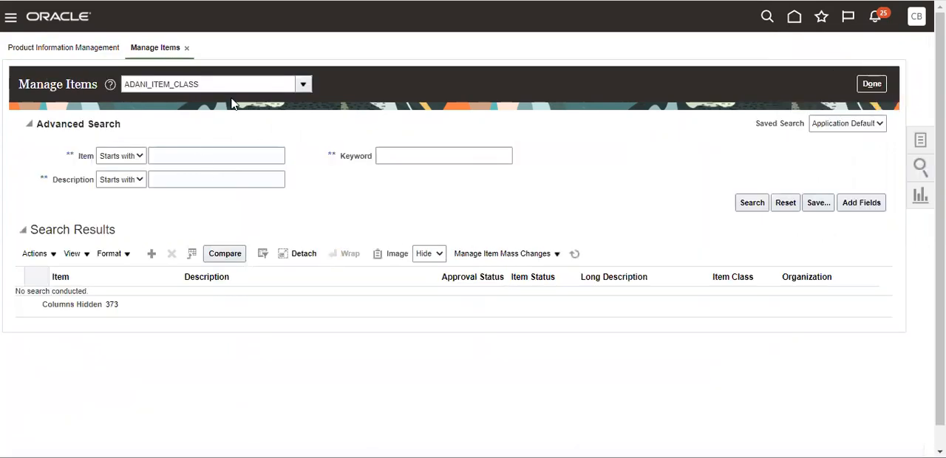
click(207, 83)
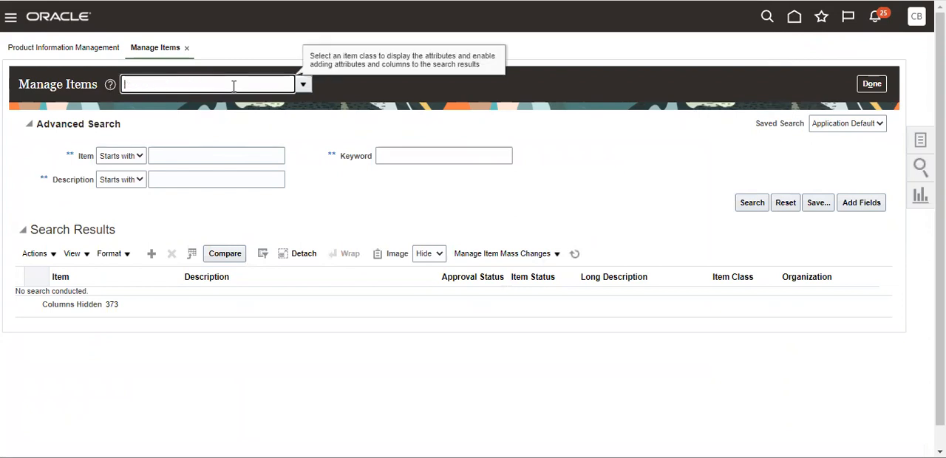
text(Root)
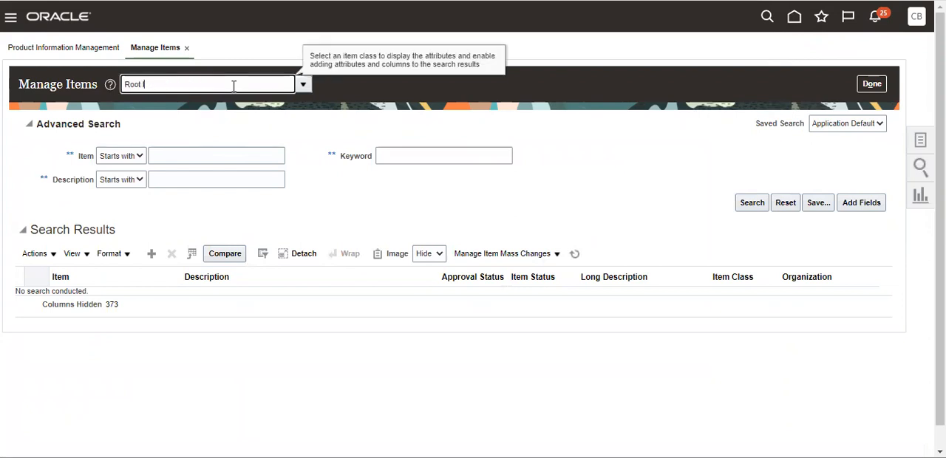
text(Item Class)
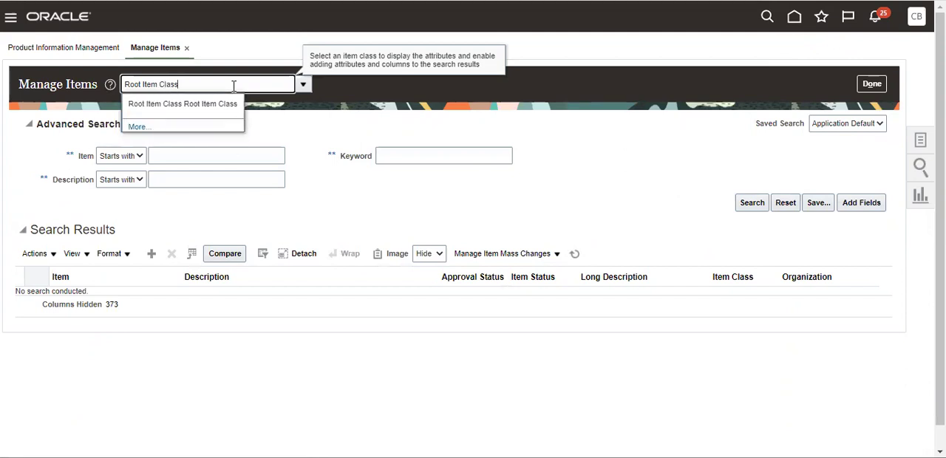
click(183, 104)
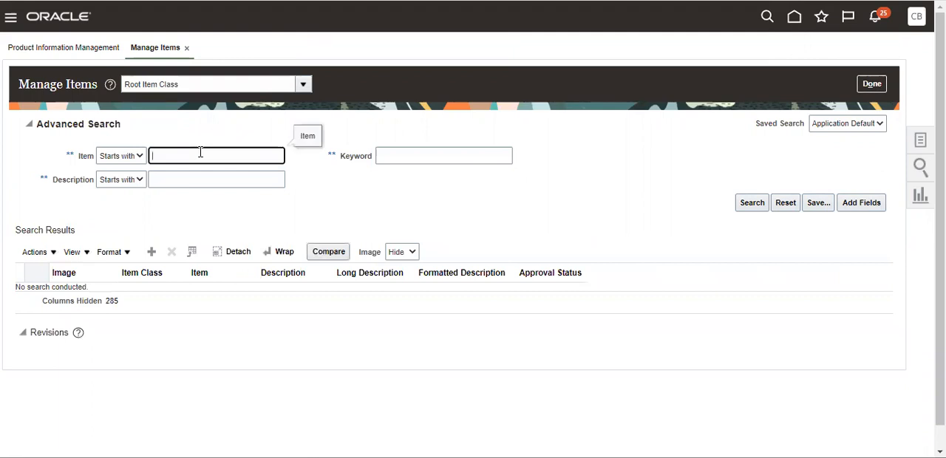
Search Manage Items for the item 'A Sub Item'
text(A Sub Item)
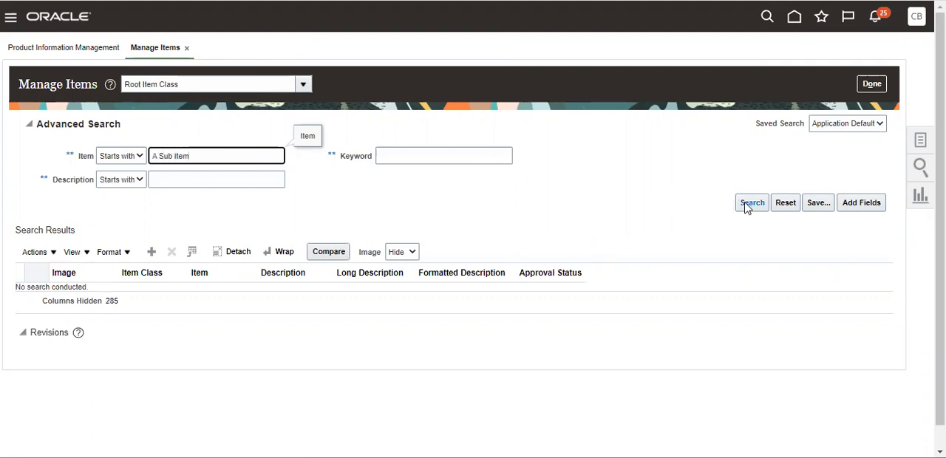
click(751, 202)
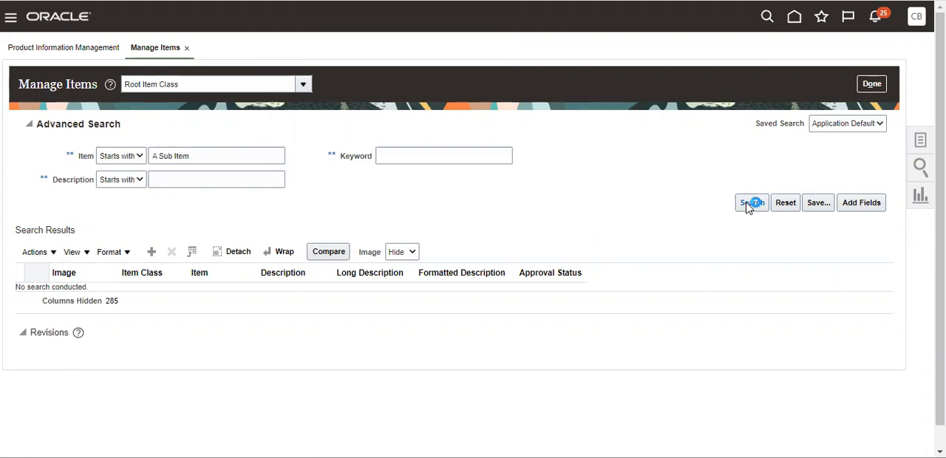
click(752, 202)
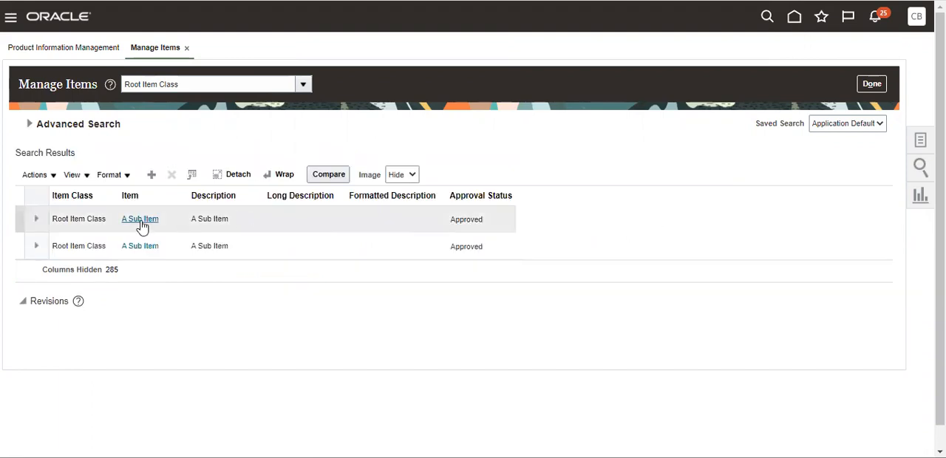
Edit A Sub Item and show its Purchasing specifications
click(139, 219)
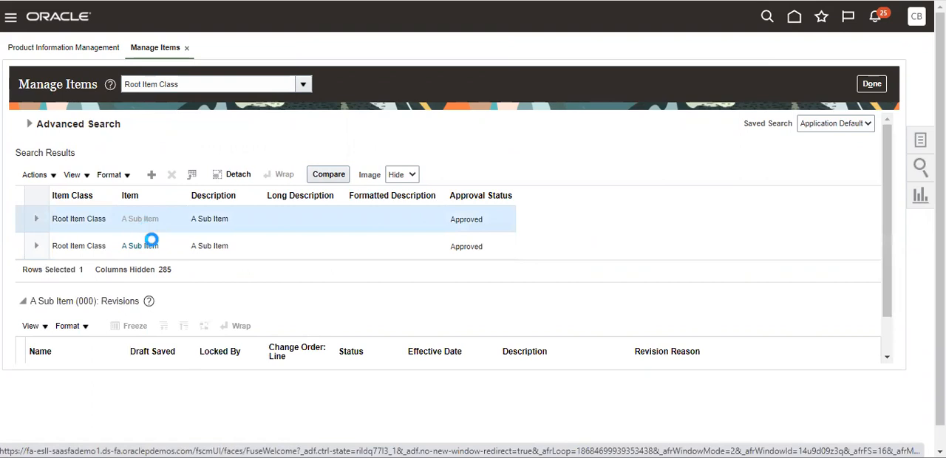
mouse_move(149, 243)
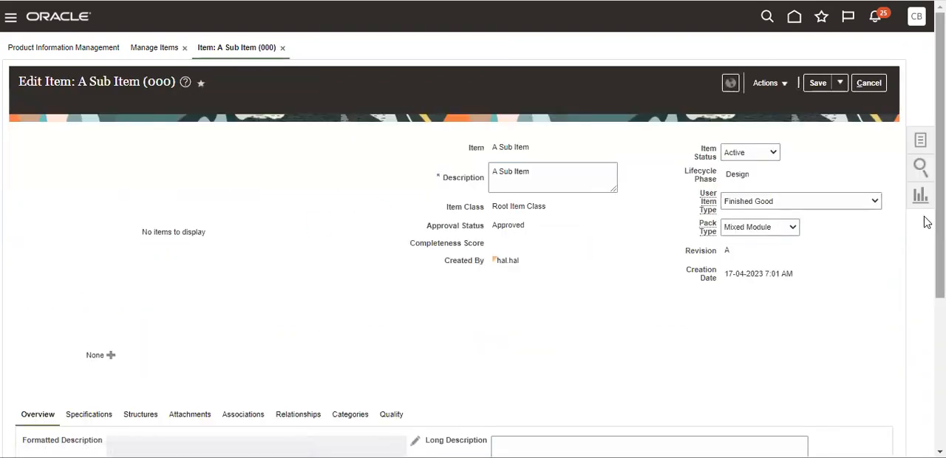
scroll(down, 3)
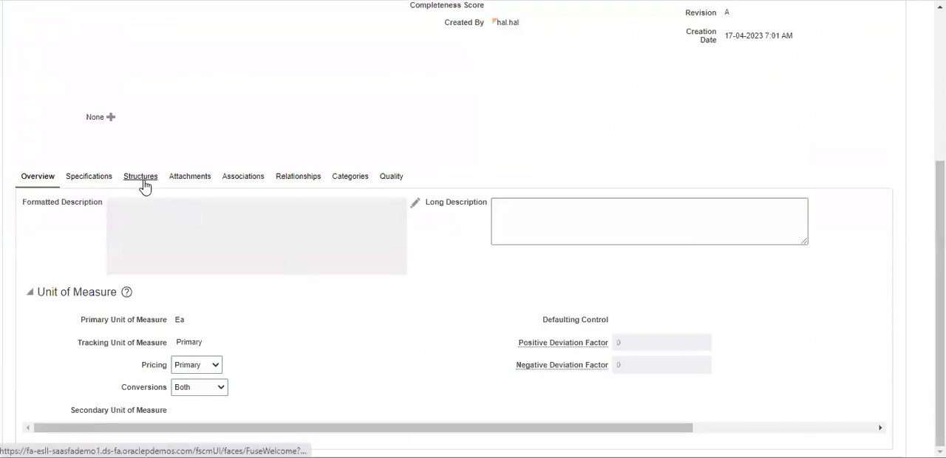
mouse_move(104, 180)
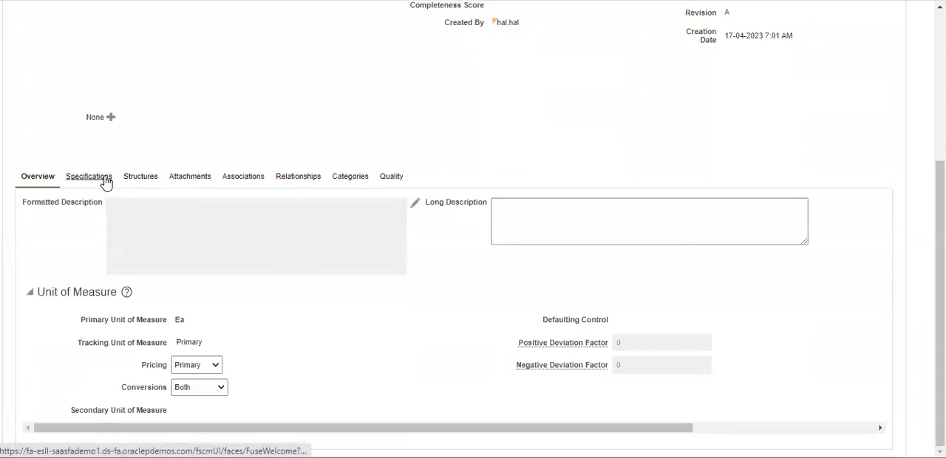
click(89, 176)
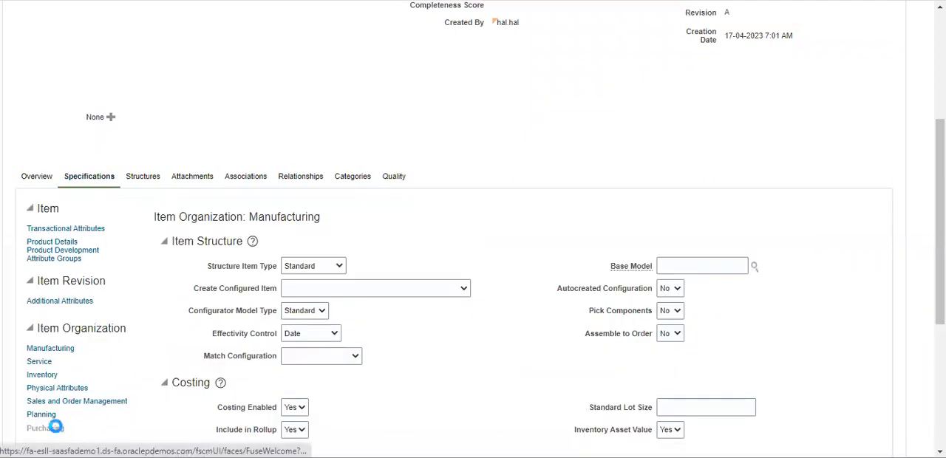
click(44, 435)
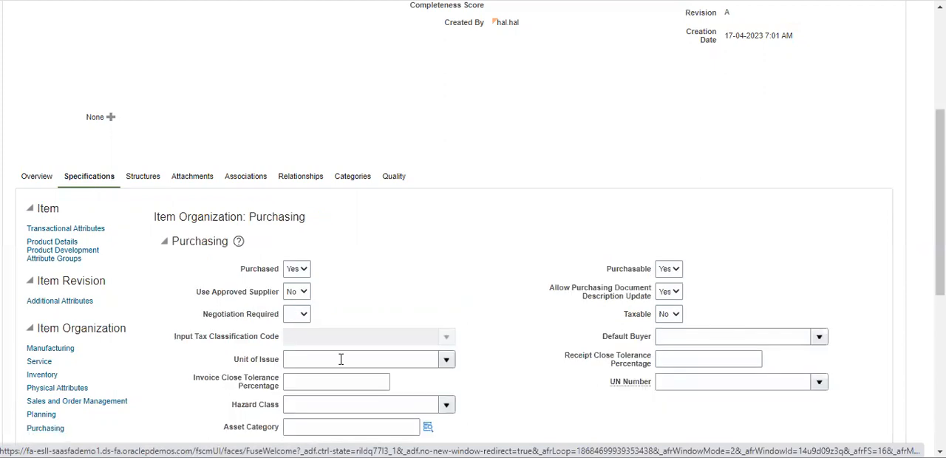
Locate and highlight the Allow Substitute Receipts setting under Purchasing
scroll(down, 3)
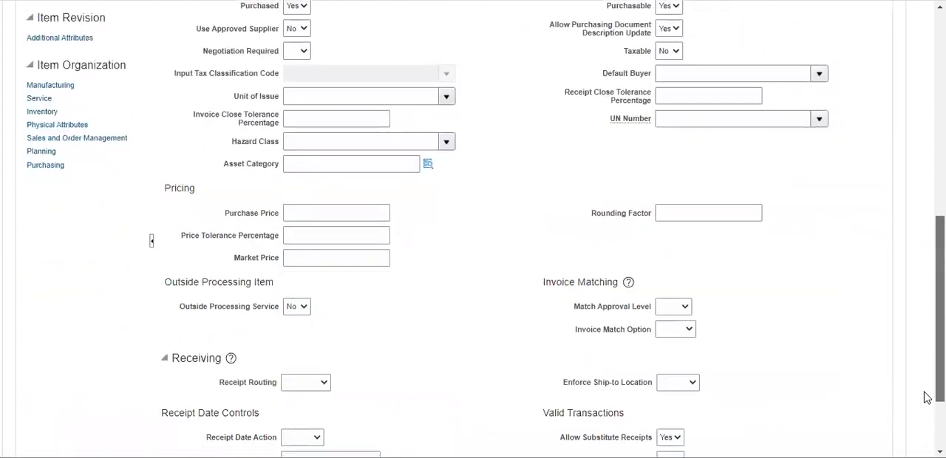
scroll(down, 3)
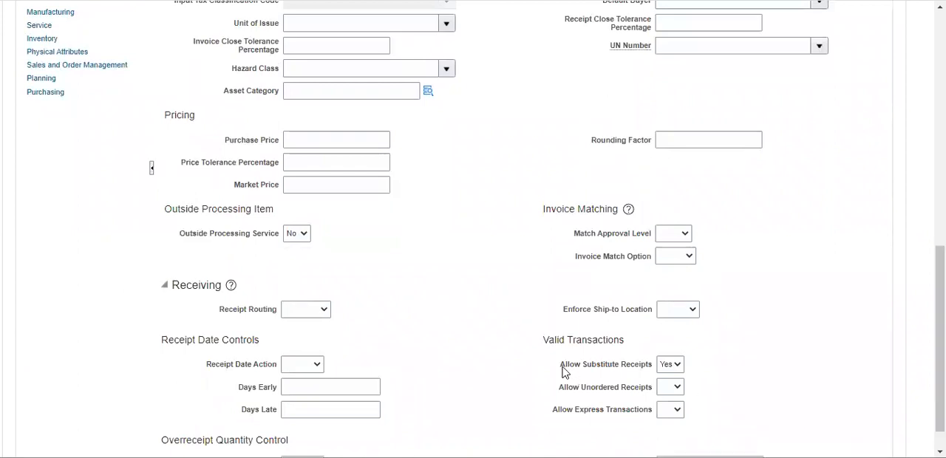
double_click(585, 363)
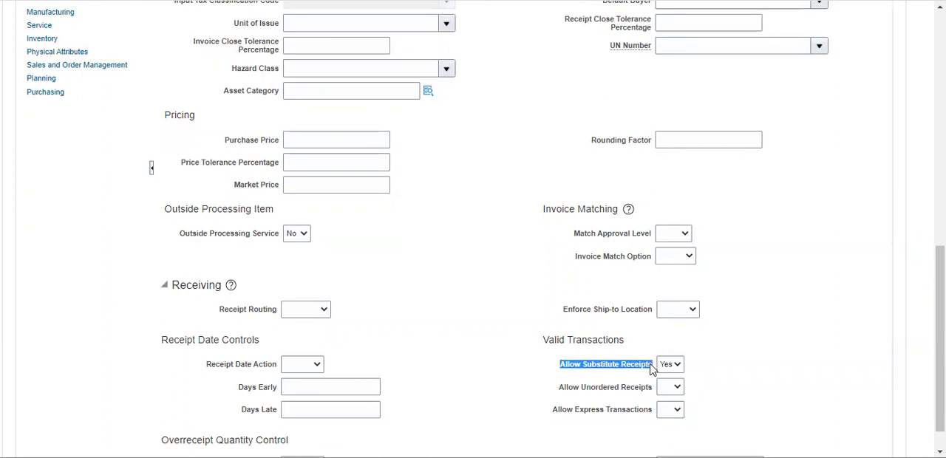
mouse_move(739, 253)
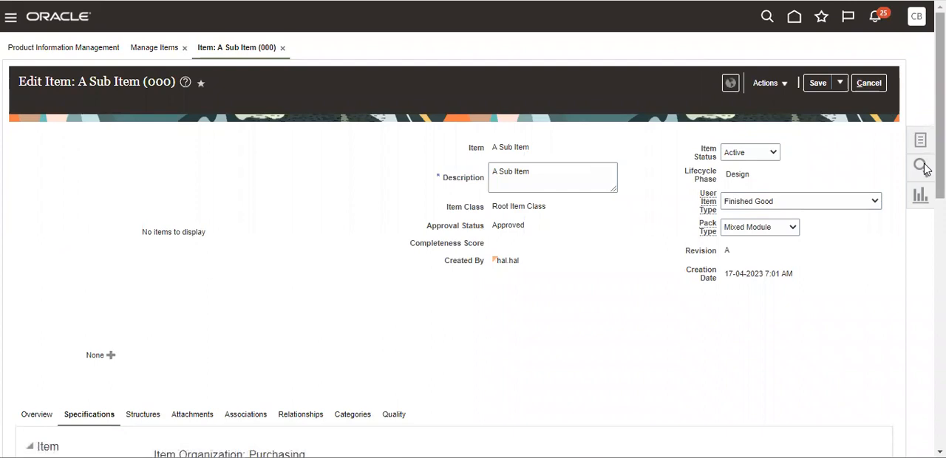
Show A Sub Item's Relationships listing A OM Item as a Substitute
scroll(down, 3)
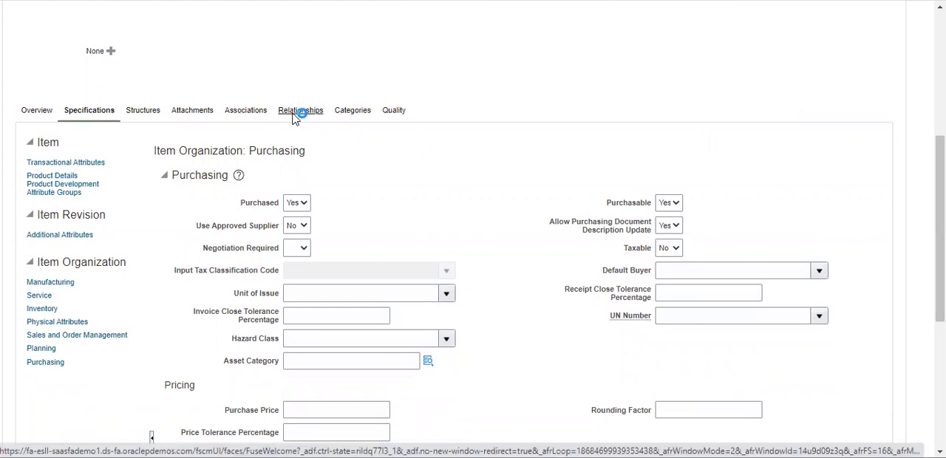
click(300, 109)
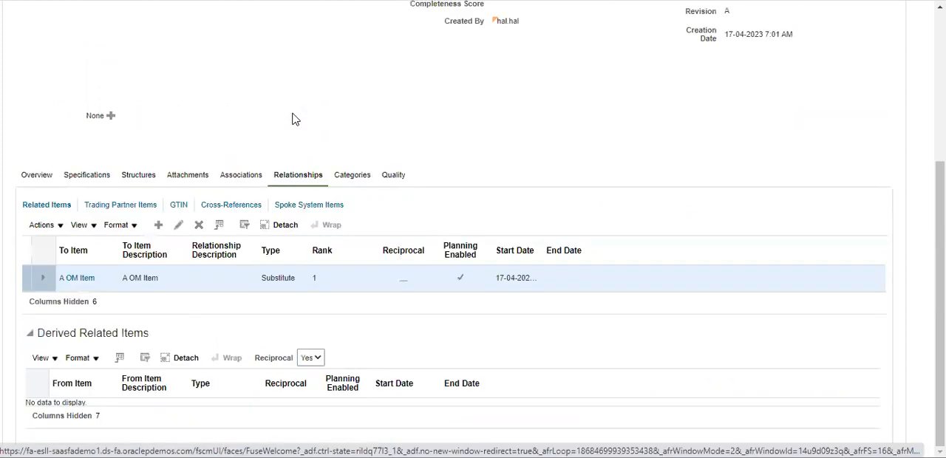
mouse_move(79, 288)
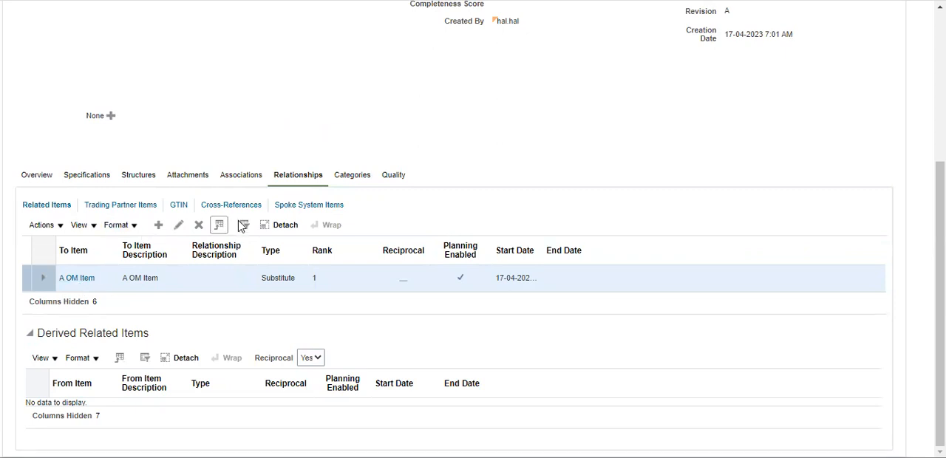
mouse_move(105, 292)
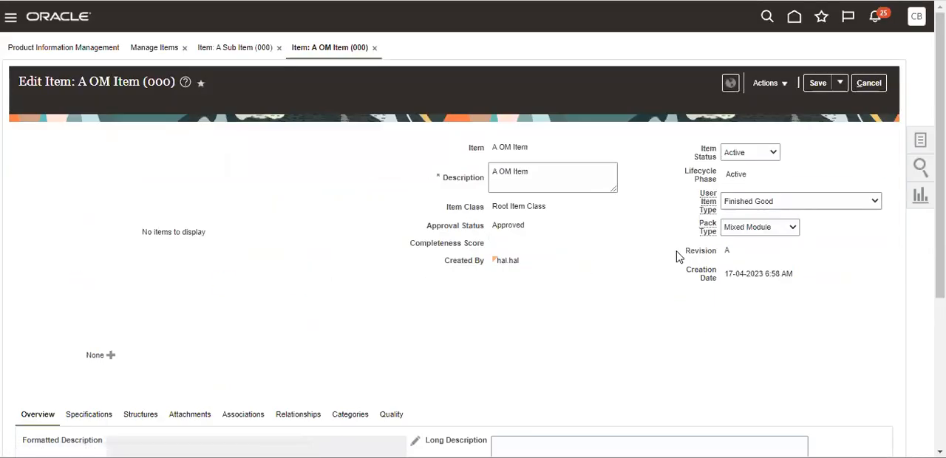
Cancel out of A OM Item and return to A Sub Item's Related Items table
scroll(down, 3)
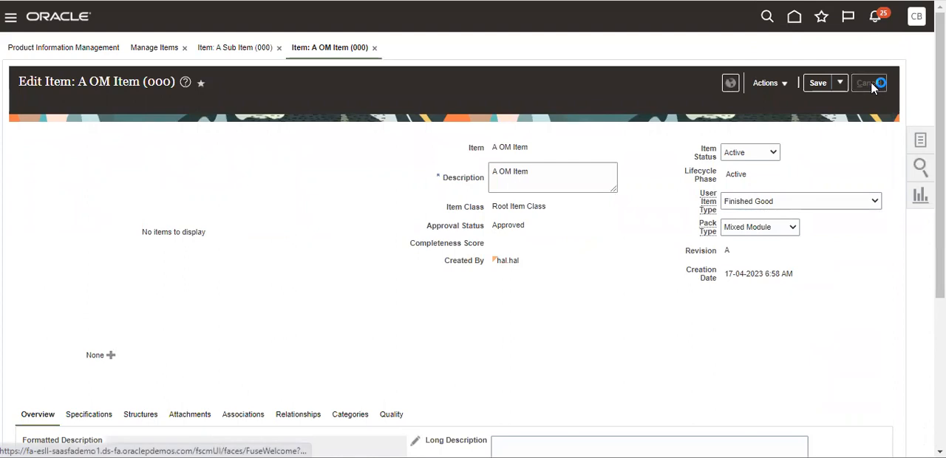
click(869, 83)
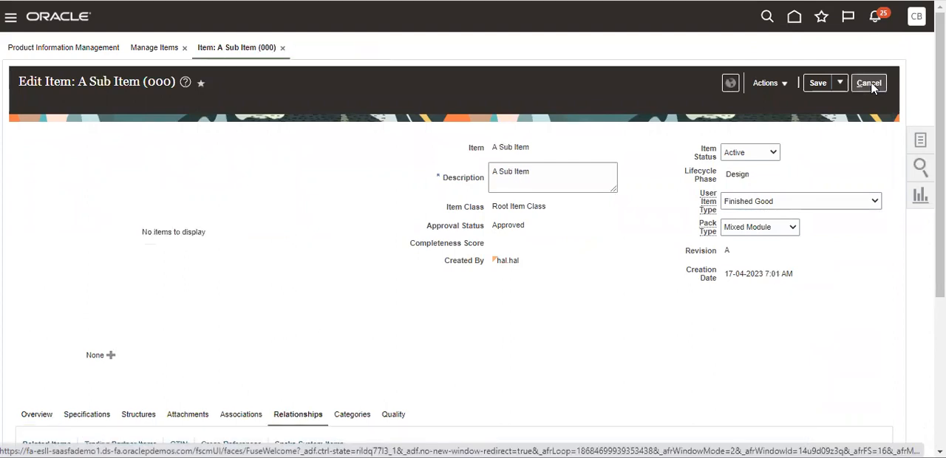
scroll(down, 3)
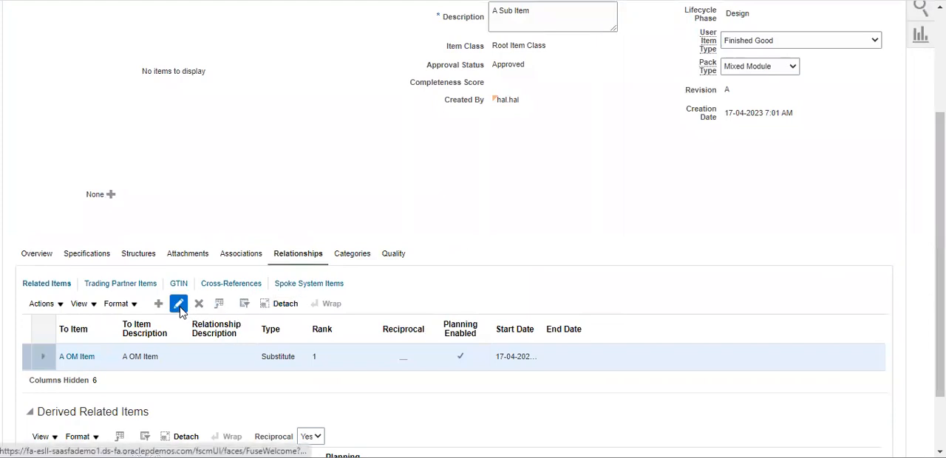
Make the Substitute relationship to A OM Item reciprocal, keeping Planning Enabled, and confirm
click(177, 304)
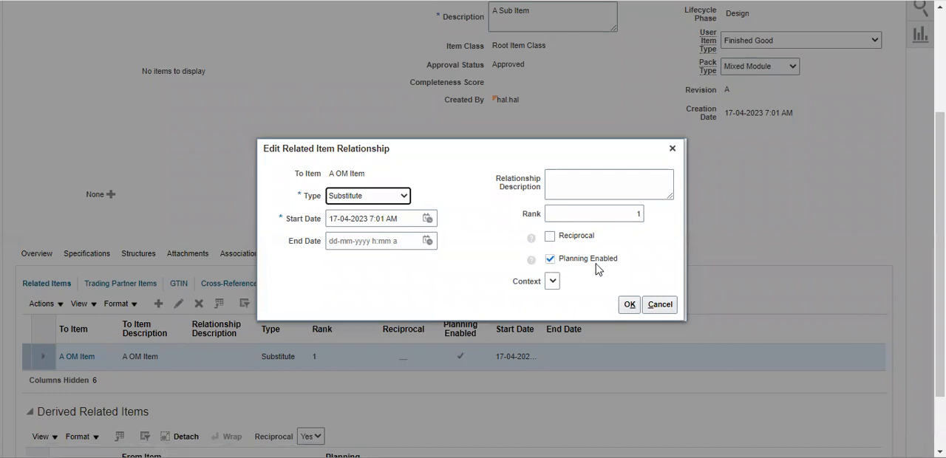
mouse_move(605, 266)
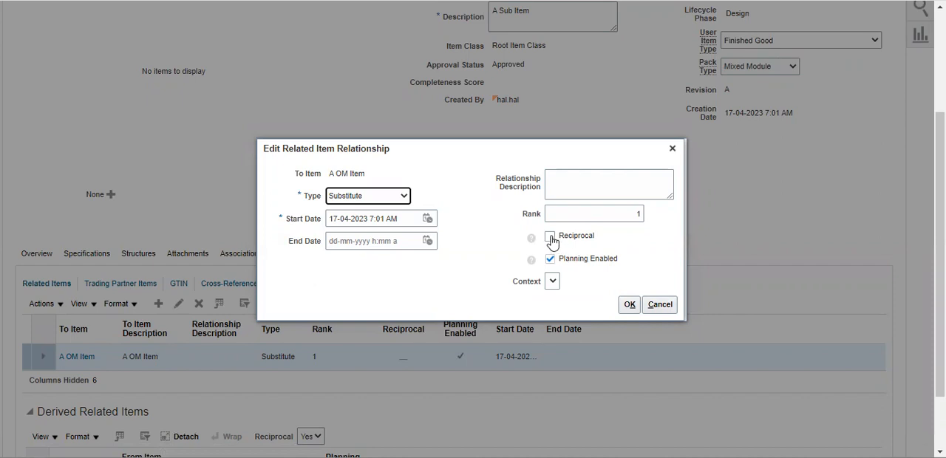
click(550, 236)
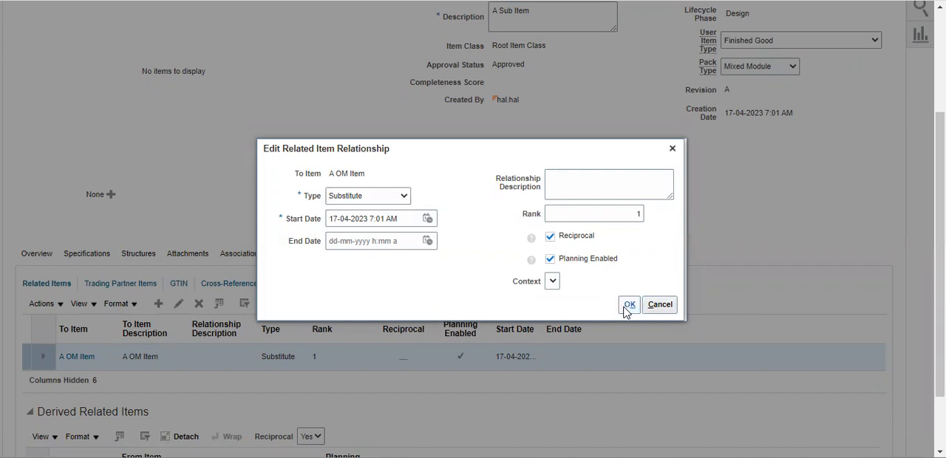
click(630, 304)
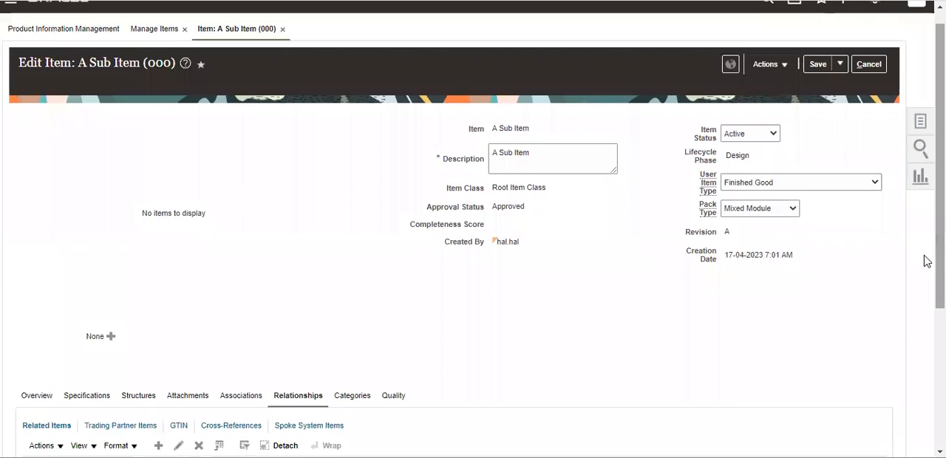
scroll(down, 3)
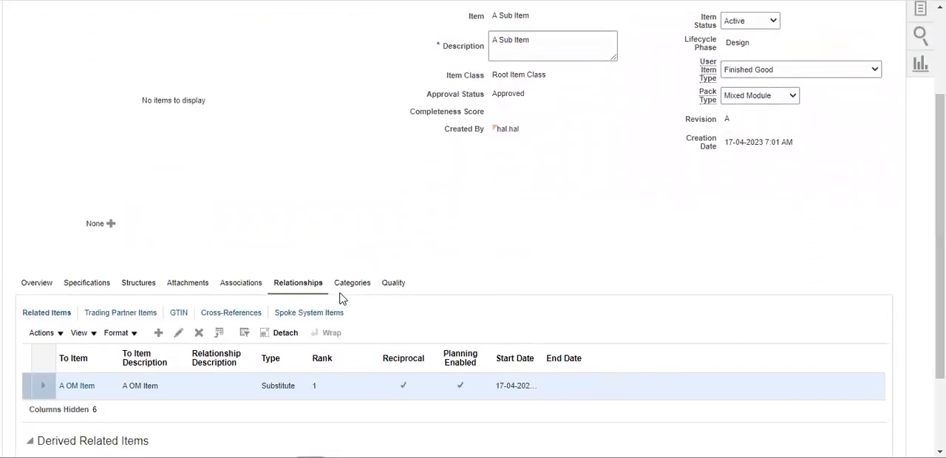
mouse_move(148, 333)
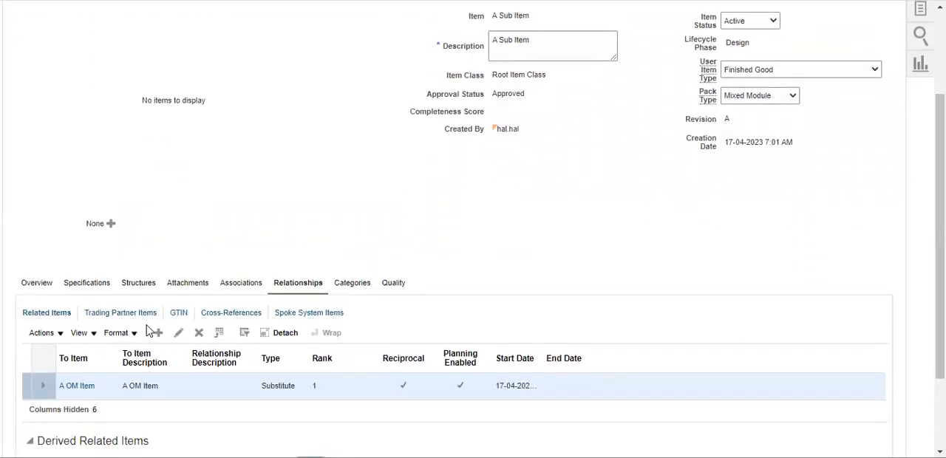
mouse_move(47, 313)
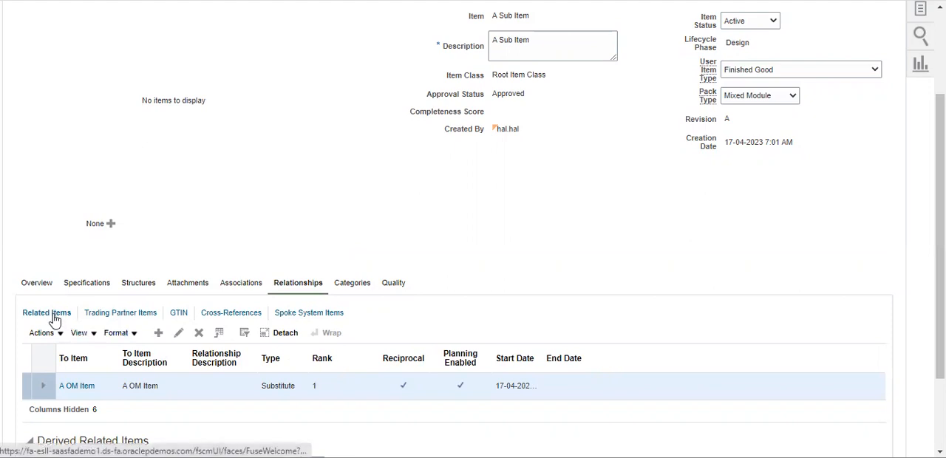
mouse_move(36, 332)
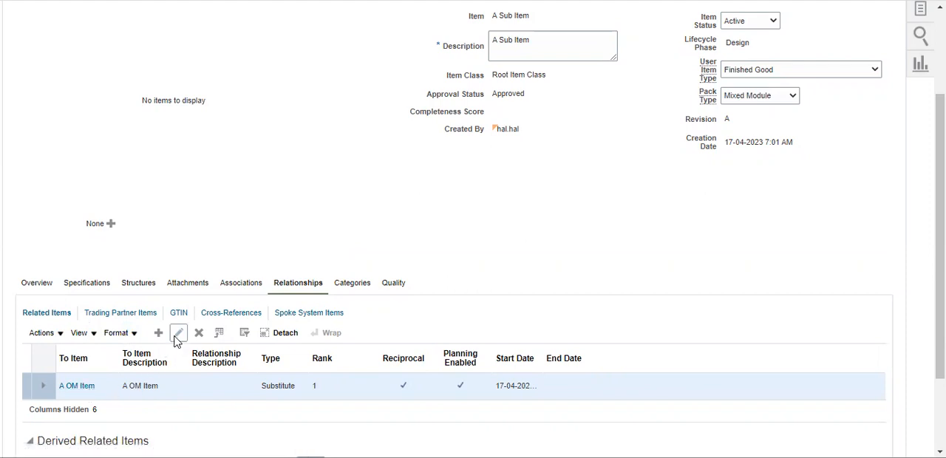
mouse_move(822, 221)
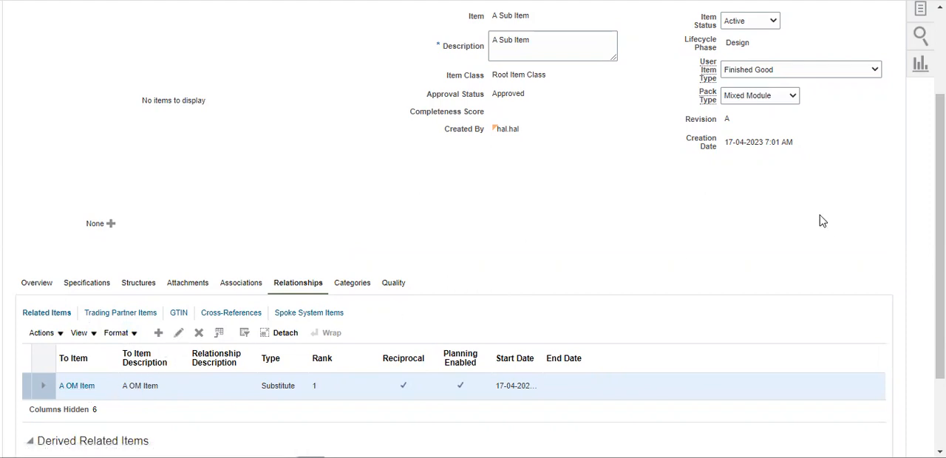
mouse_move(928, 237)
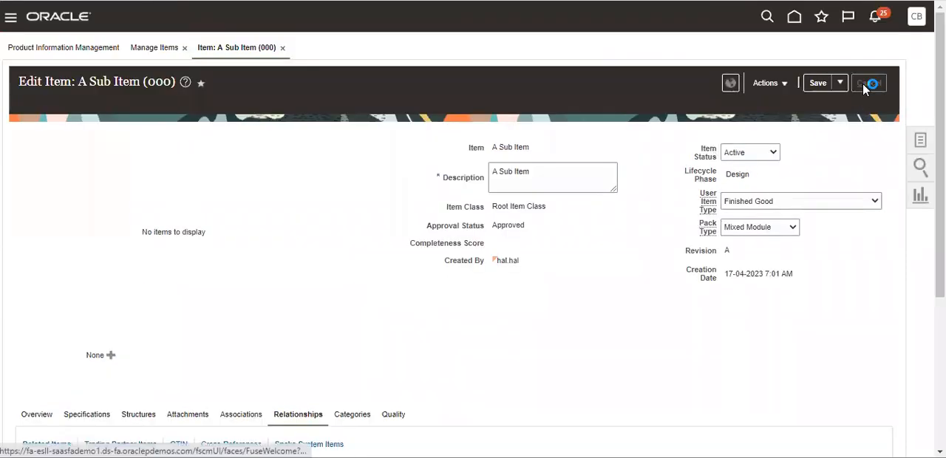
click(875, 83)
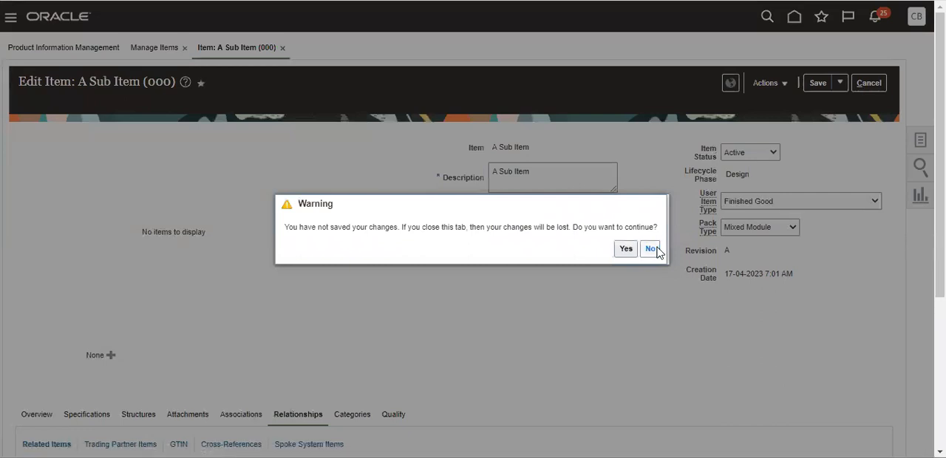
click(651, 248)
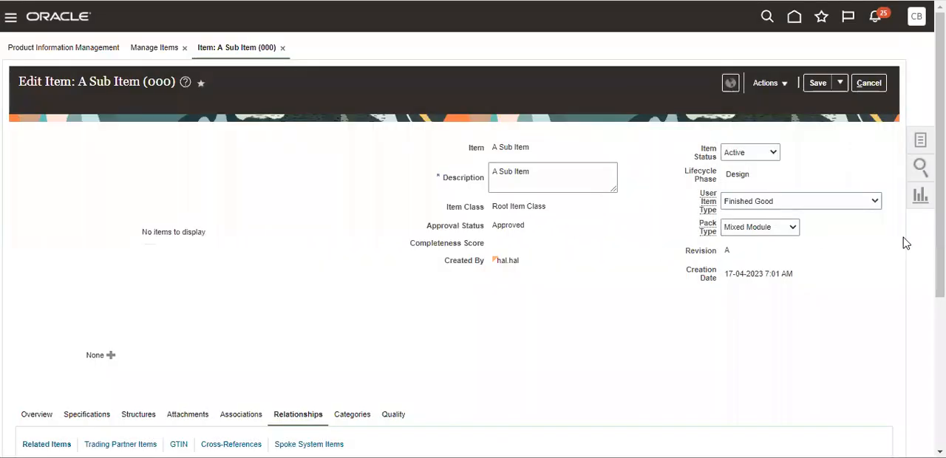
scroll(down, 3)
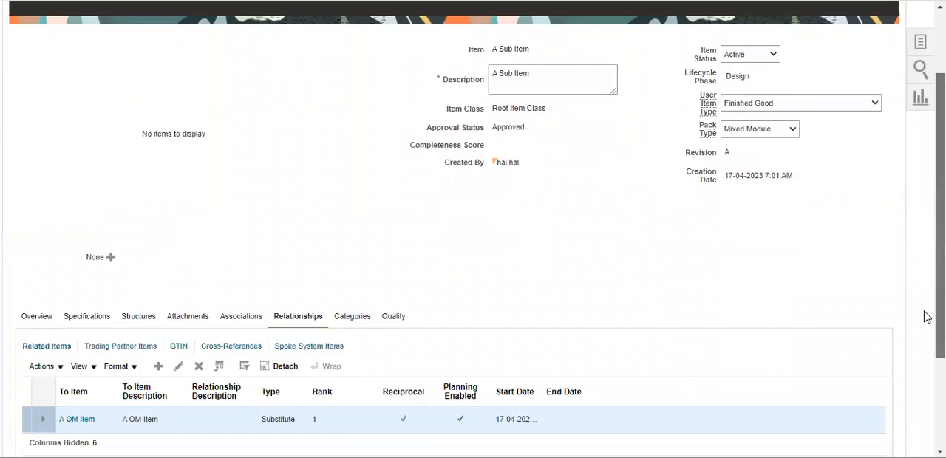
scroll(down, 3)
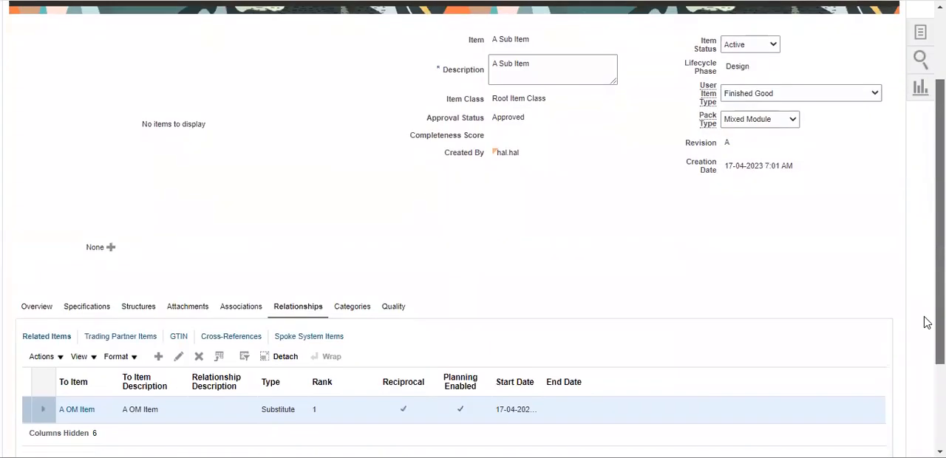
mouse_move(928, 248)
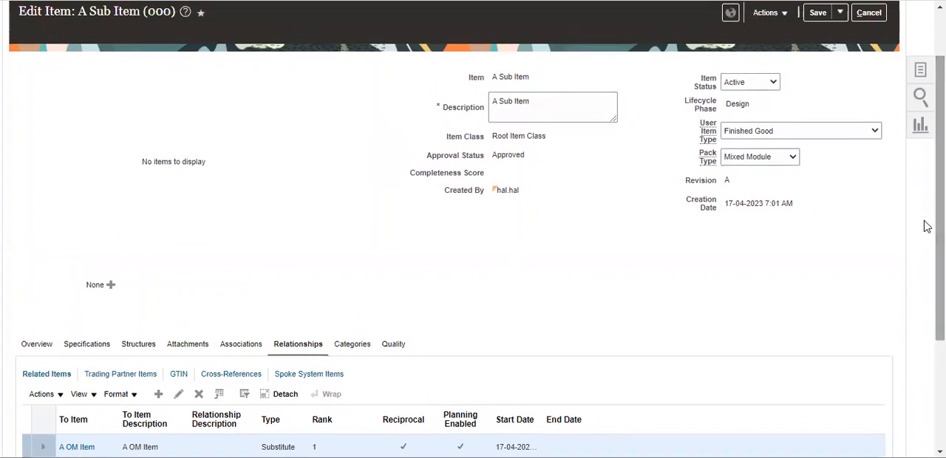
mouse_move(269, 269)
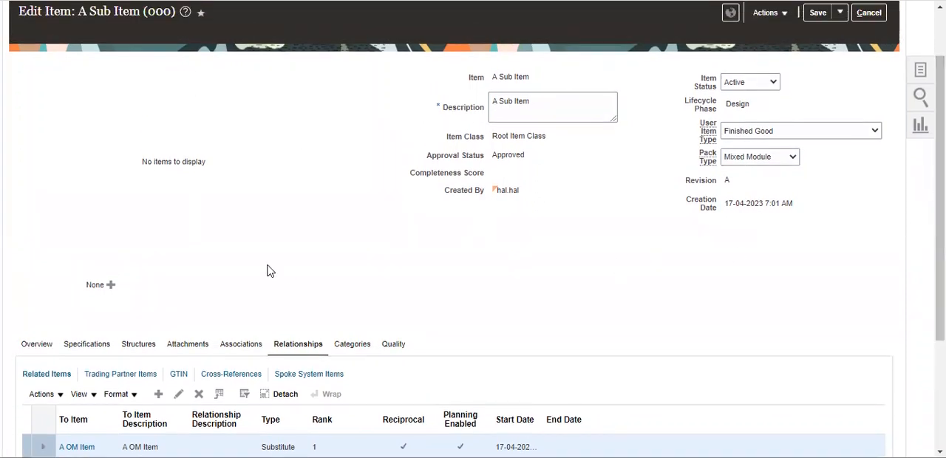
mouse_move(269, 269)
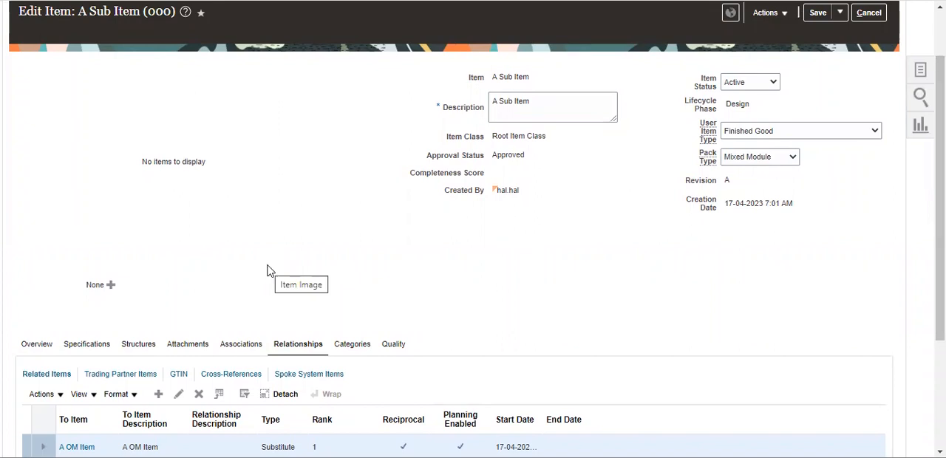
Show A Sub Item's Overview and highlight its Primary Unit of Measure, Ea
click(35, 343)
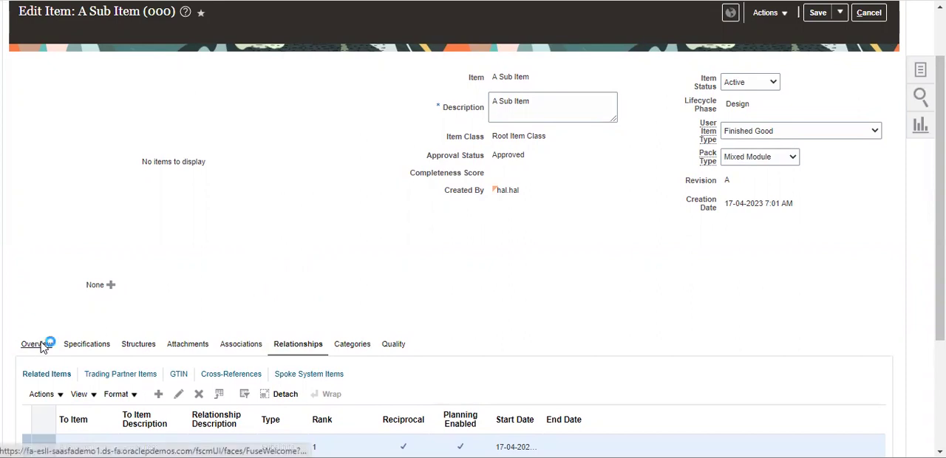
click(35, 343)
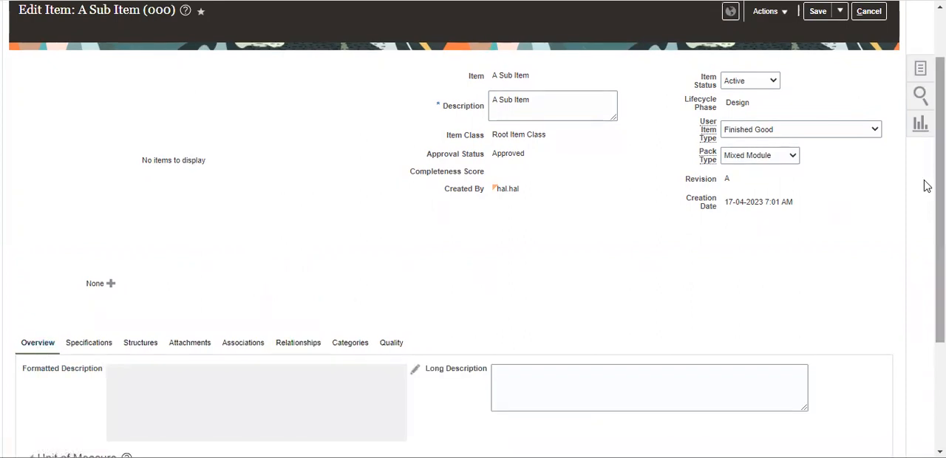
scroll(down, 3)
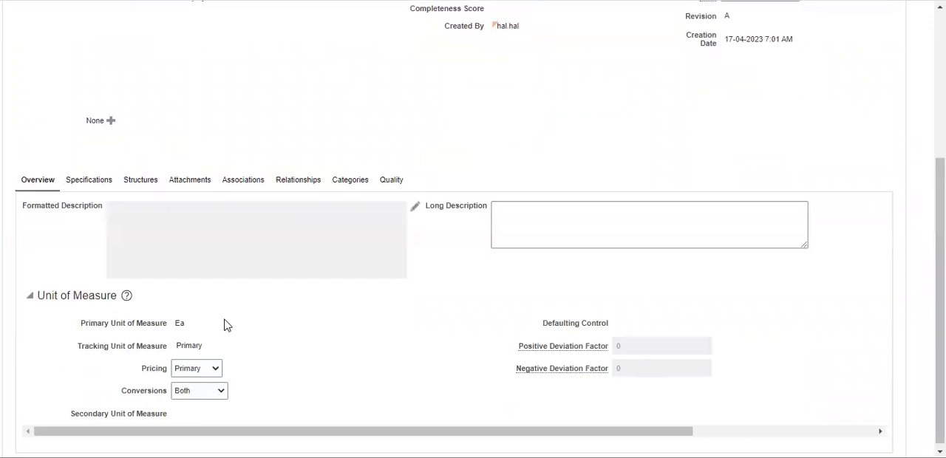
double_click(100, 323)
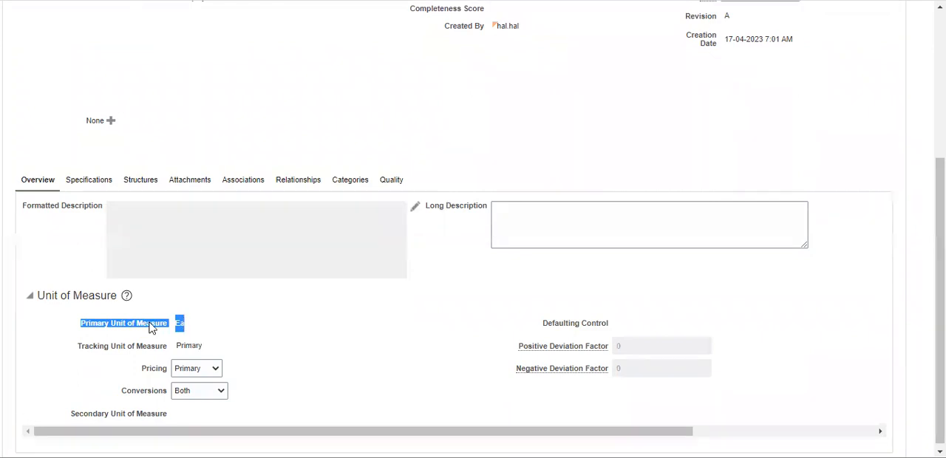
mouse_move(189, 328)
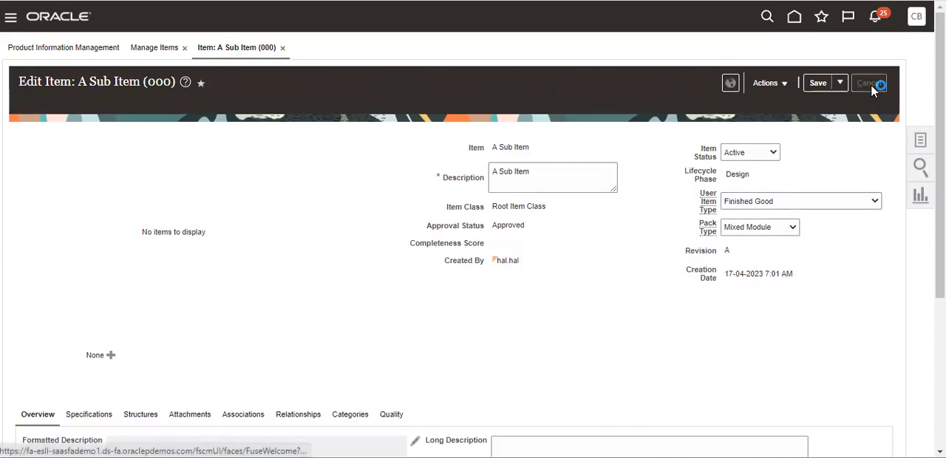
Cancel editing A Sub Item, discarding unsaved changes, back to the search results
click(869, 82)
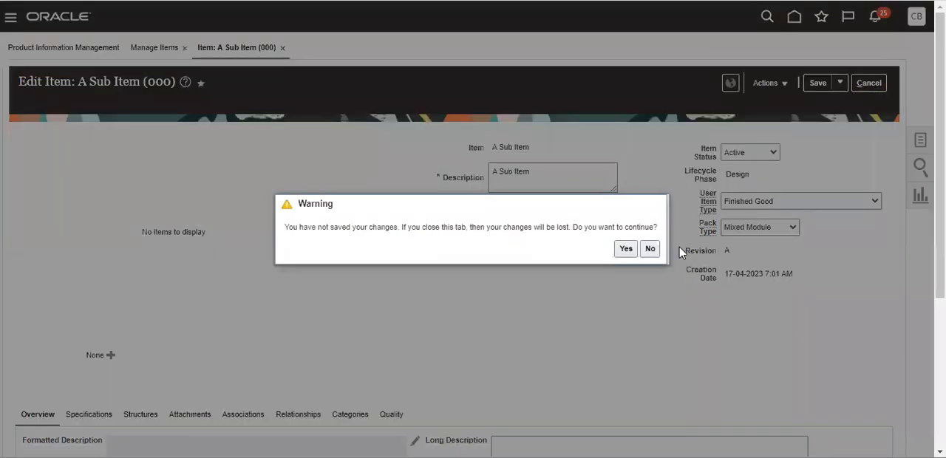
mouse_move(621, 259)
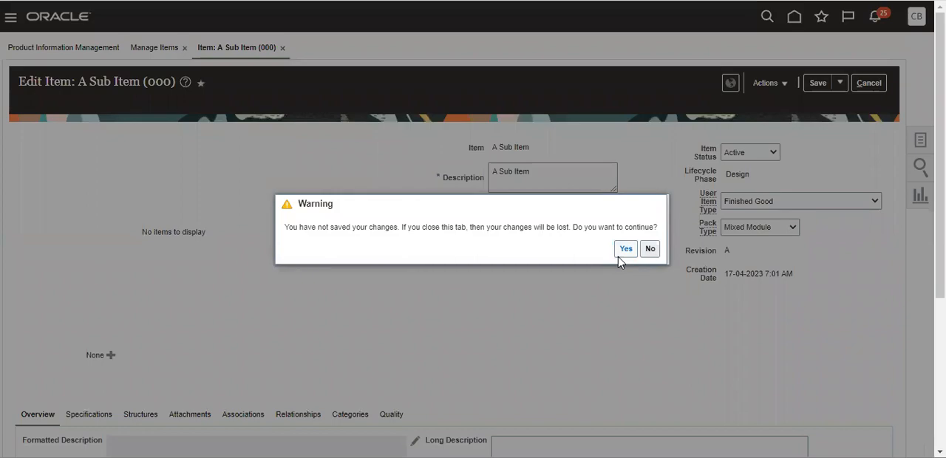
click(625, 249)
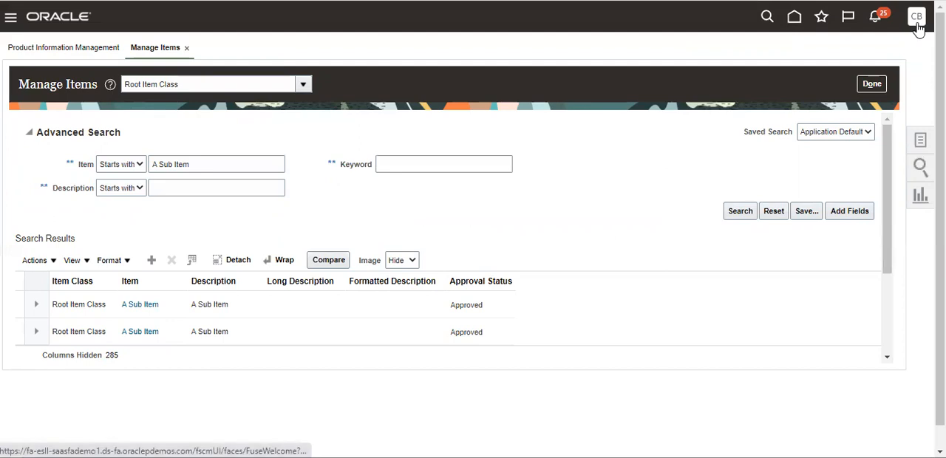
Go to Setup and Maintenance from the Settings and Actions menu
click(918, 16)
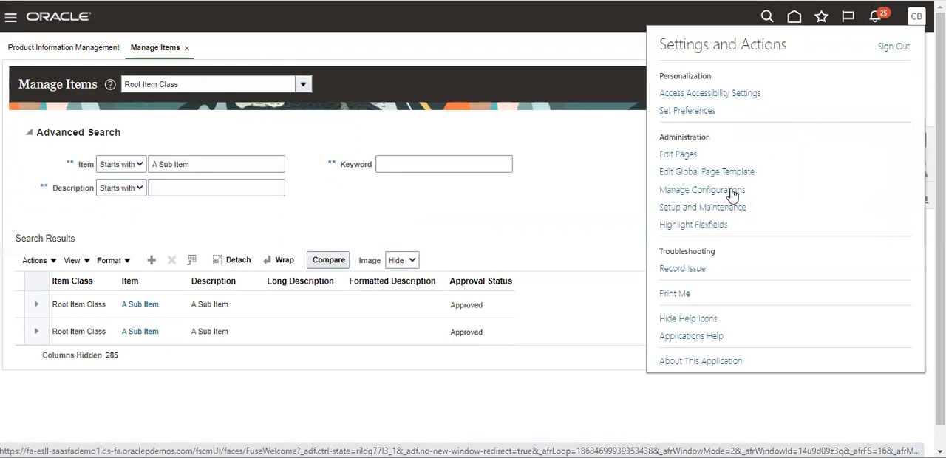
click(701, 207)
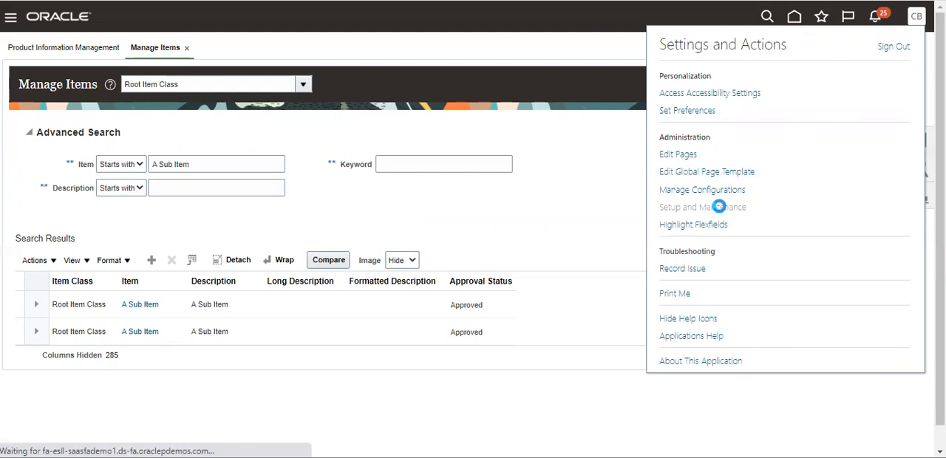
click(701, 207)
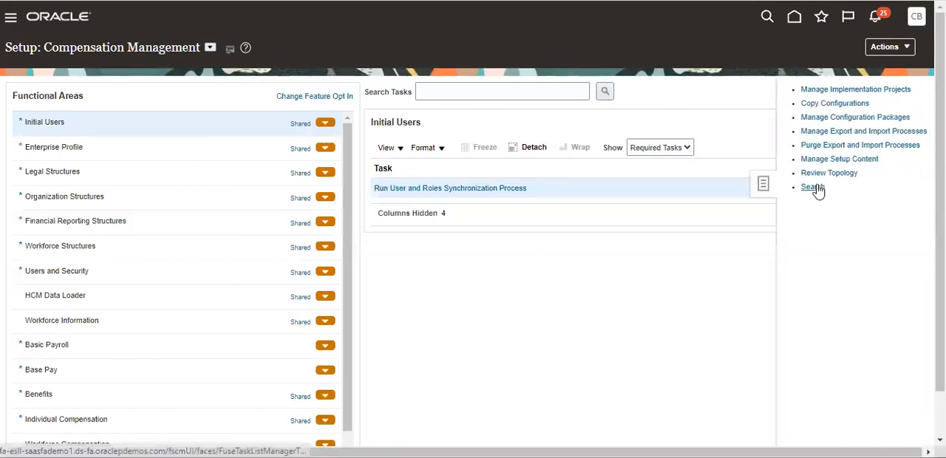
Search setup tasks for '%Invento%Orga%' to find inventory organization tasks
click(810, 186)
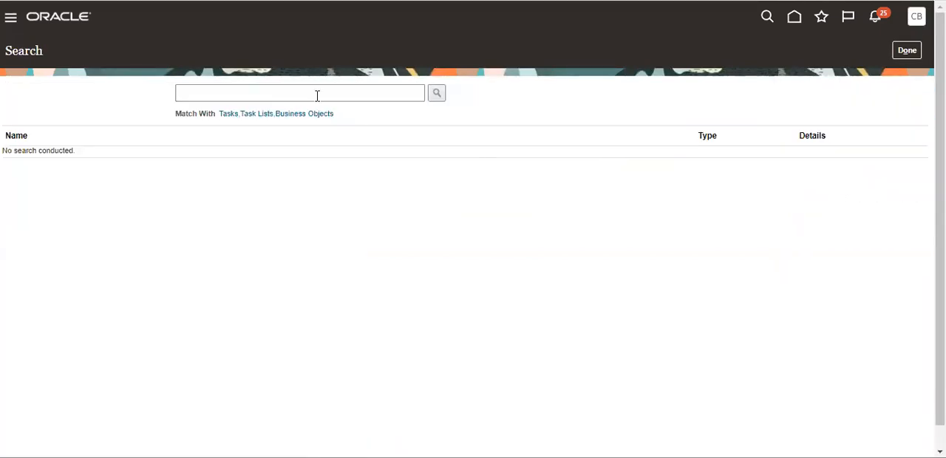
text(%)
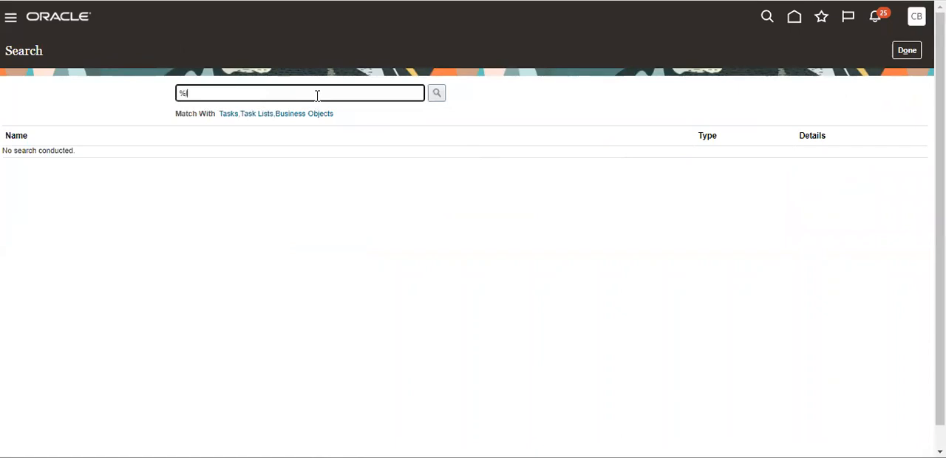
text(Invento%Orga%)
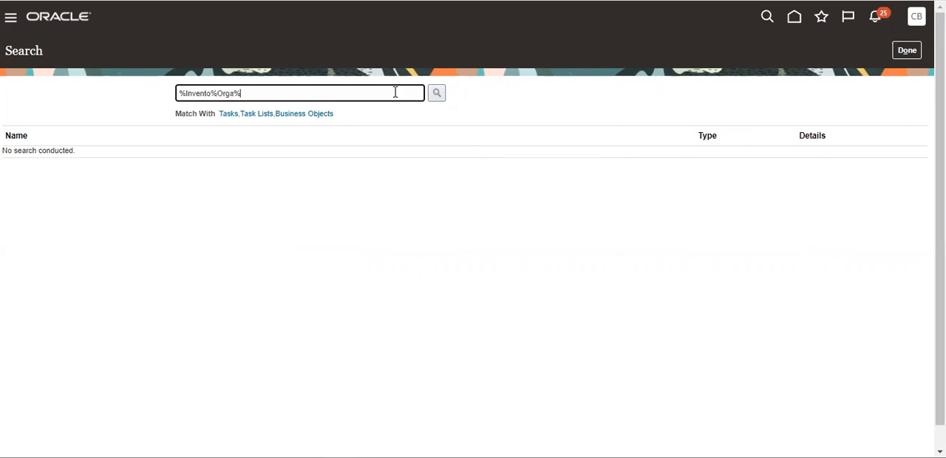
click(436, 92)
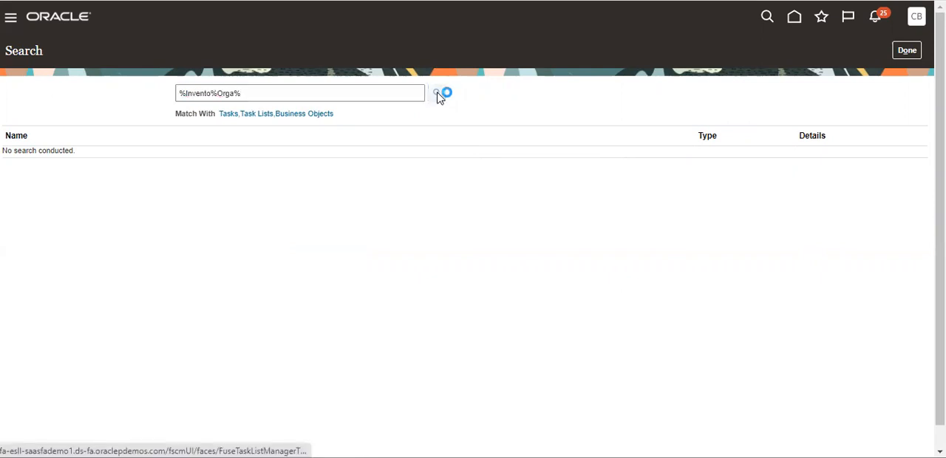
click(436, 92)
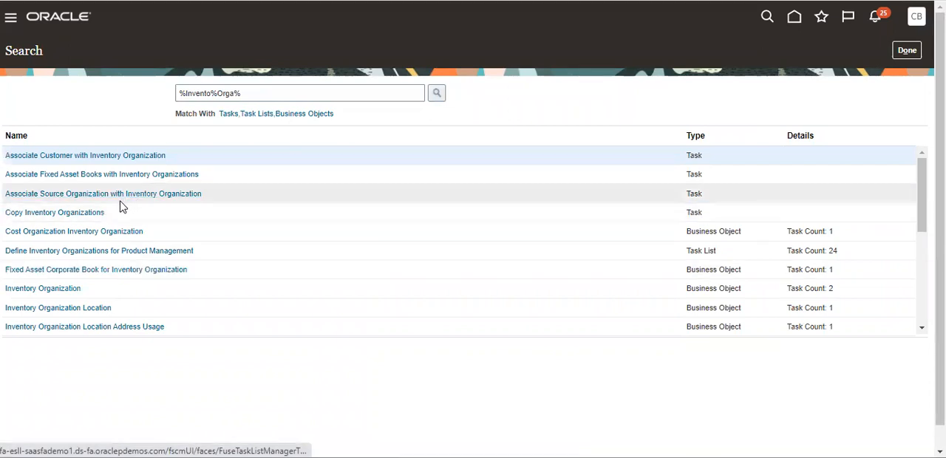
mouse_move(62, 290)
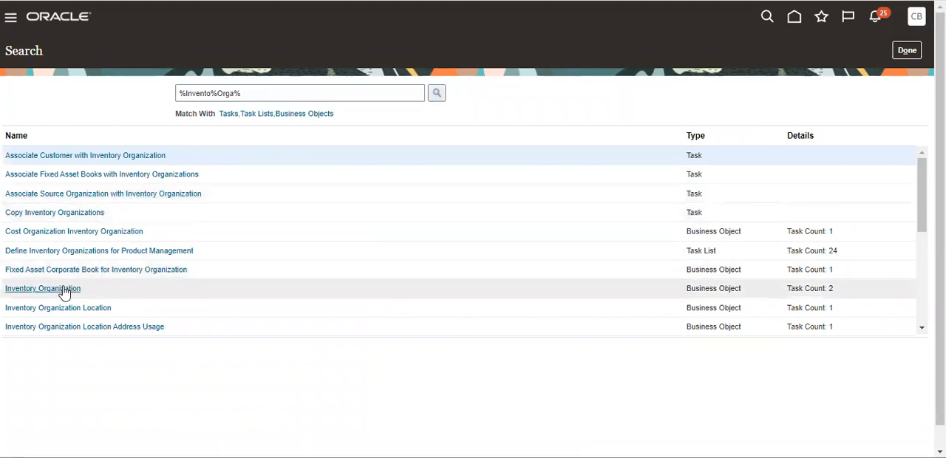
From the Inventory Organization business object, launch Manage Inventory Organizations
click(41, 288)
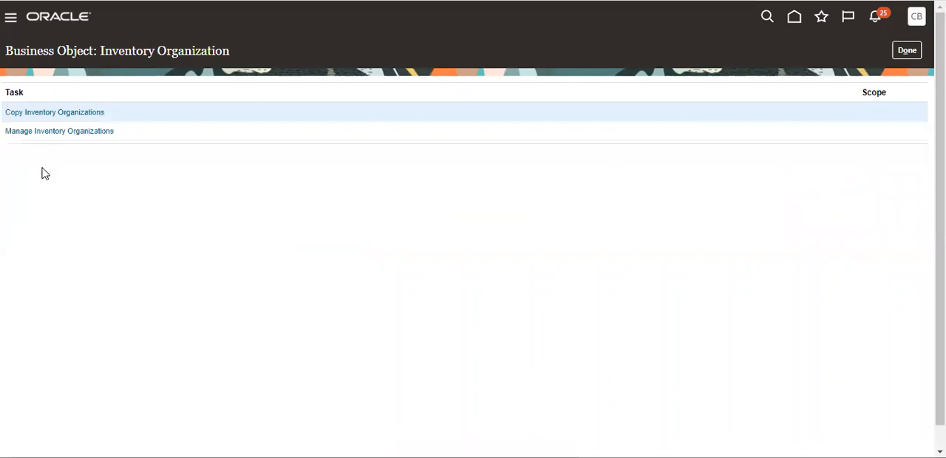
click(59, 130)
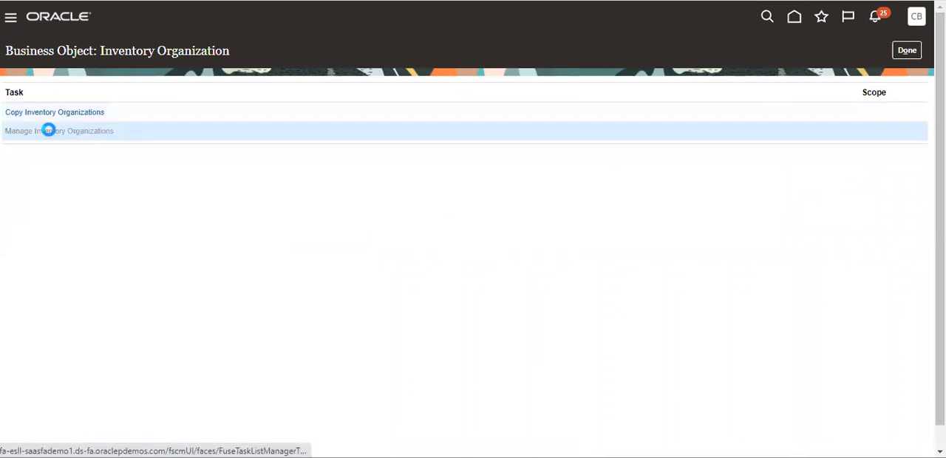
click(59, 130)
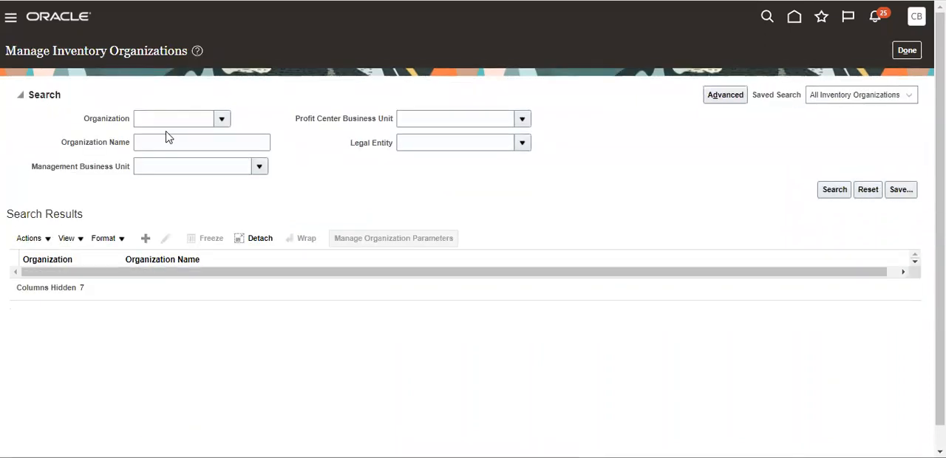
Find organization 001 and review Seattle's inventory parameters showing Warehouse accepts substitute items enabled
text(001)
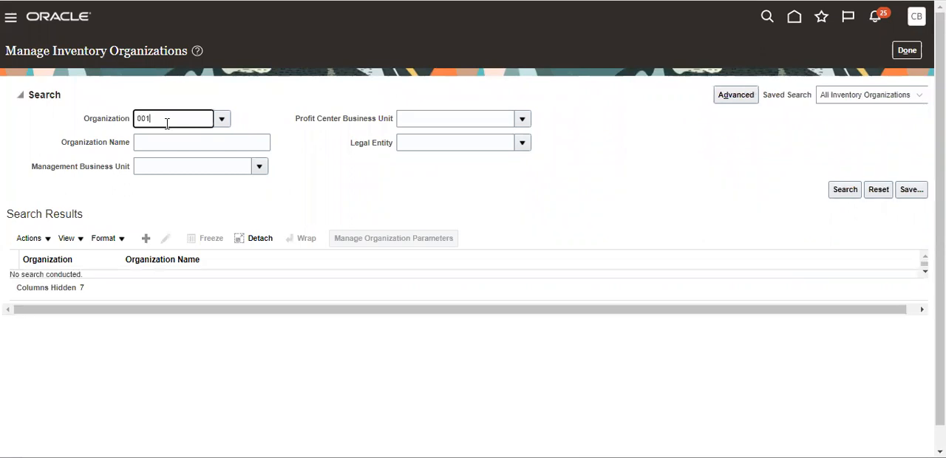
click(843, 189)
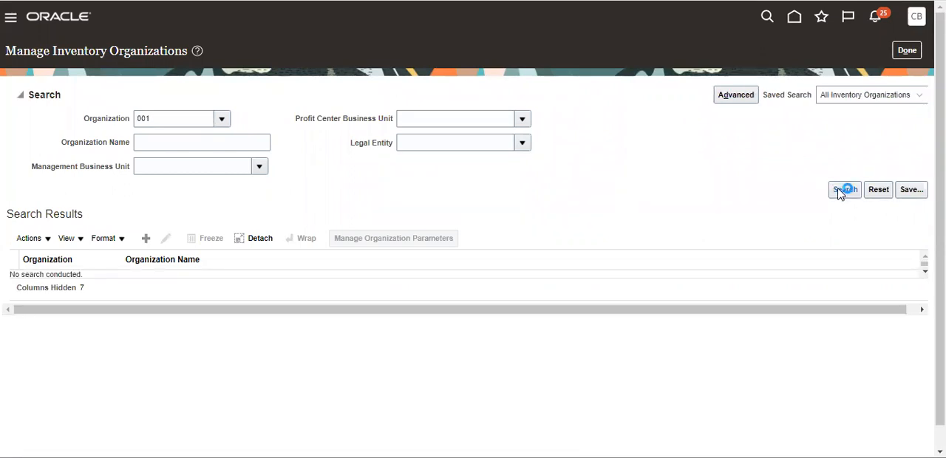
click(842, 189)
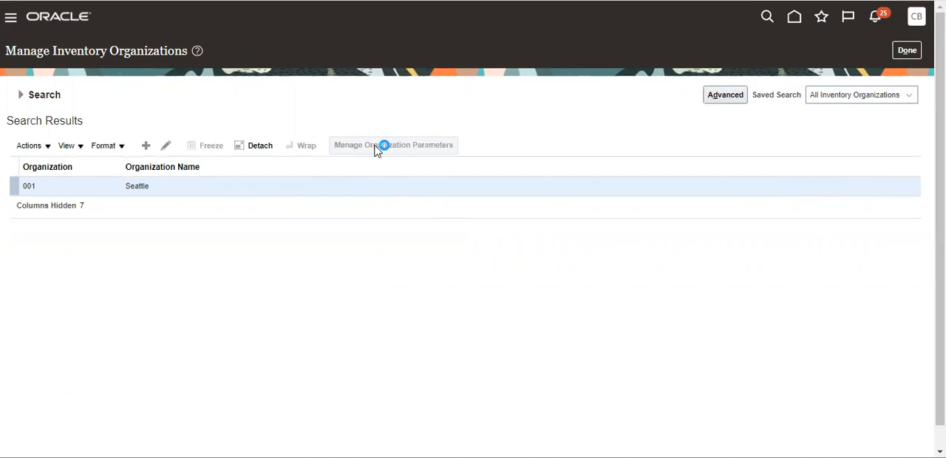
click(393, 145)
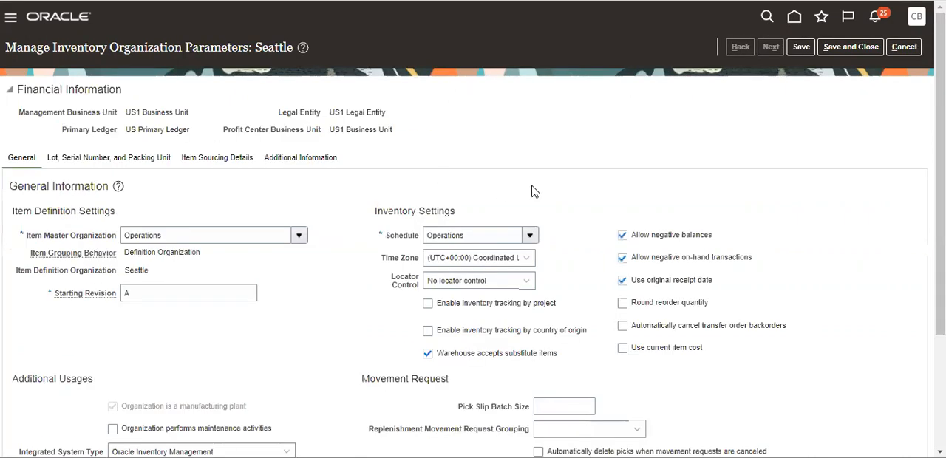
scroll(down, 3)
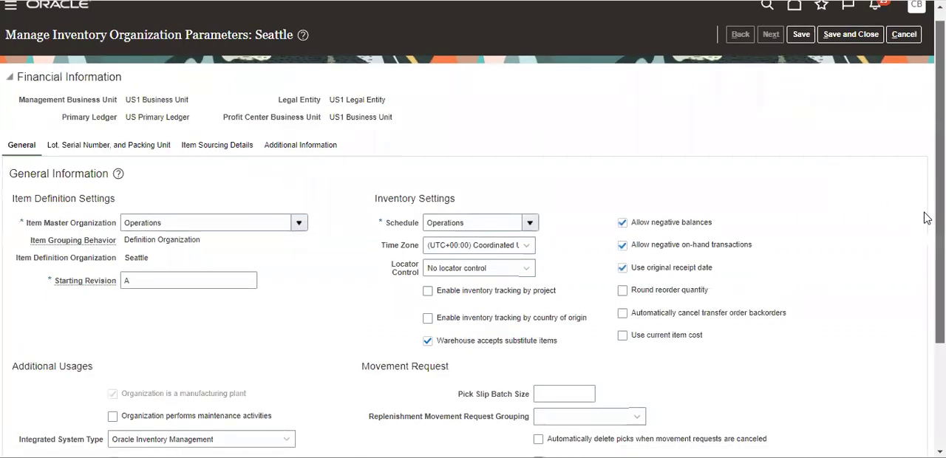
scroll(down, 3)
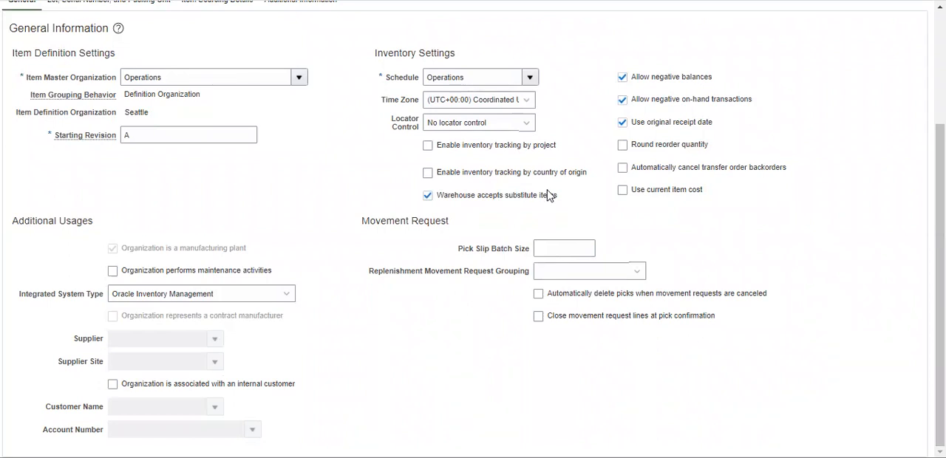
mouse_move(509, 210)
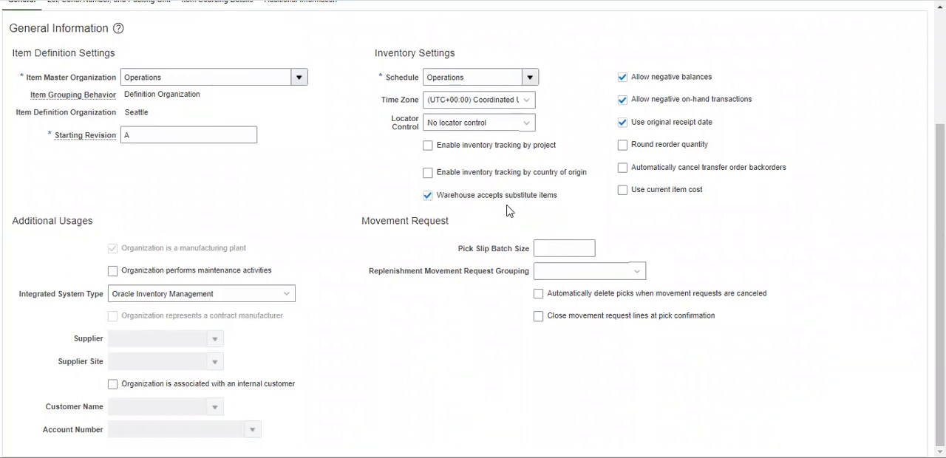
mouse_move(405, 210)
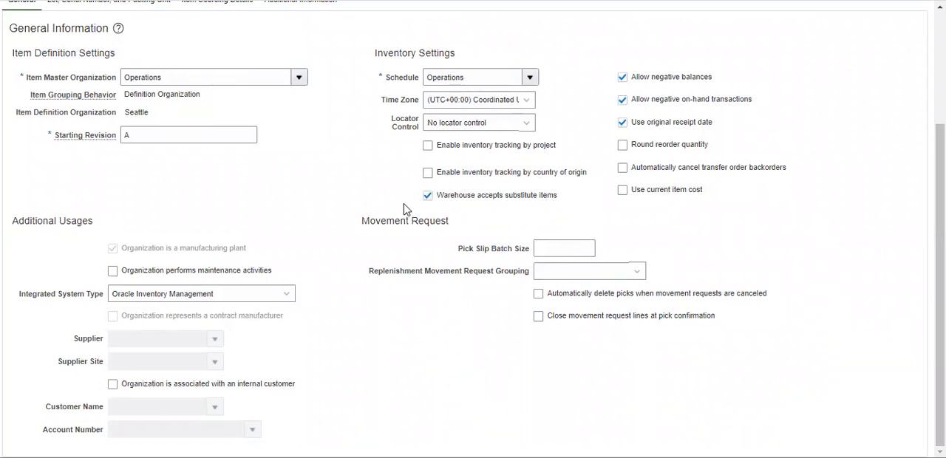
mouse_move(599, 219)
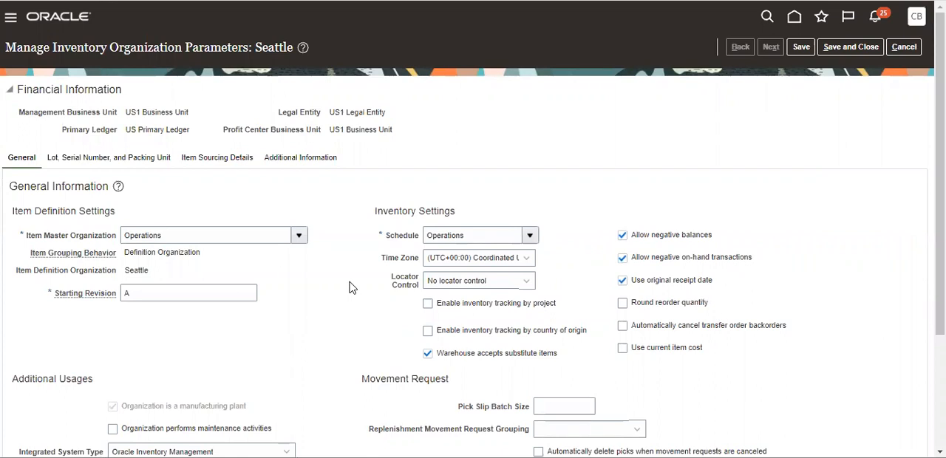
mouse_move(325, 287)
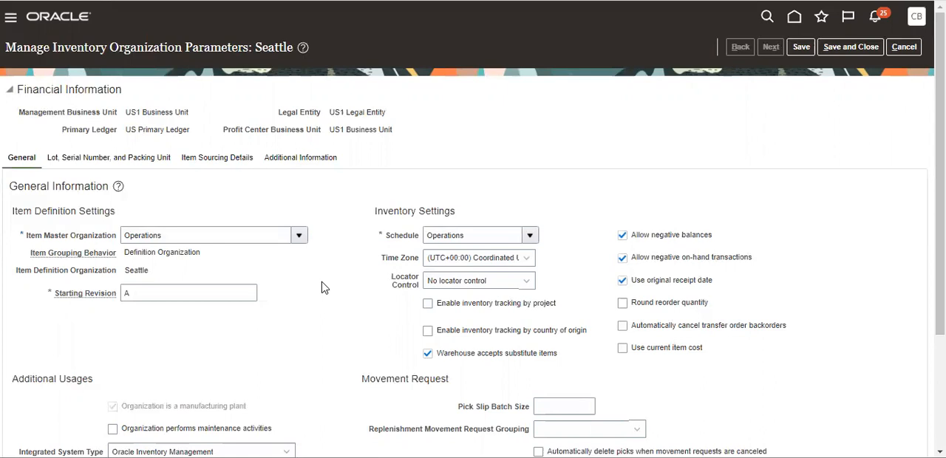
mouse_move(275, 138)
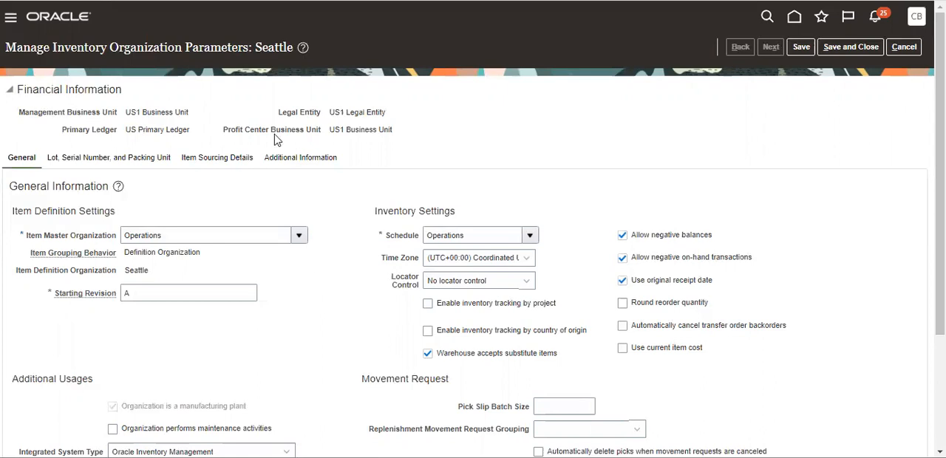
mouse_move(495, 334)
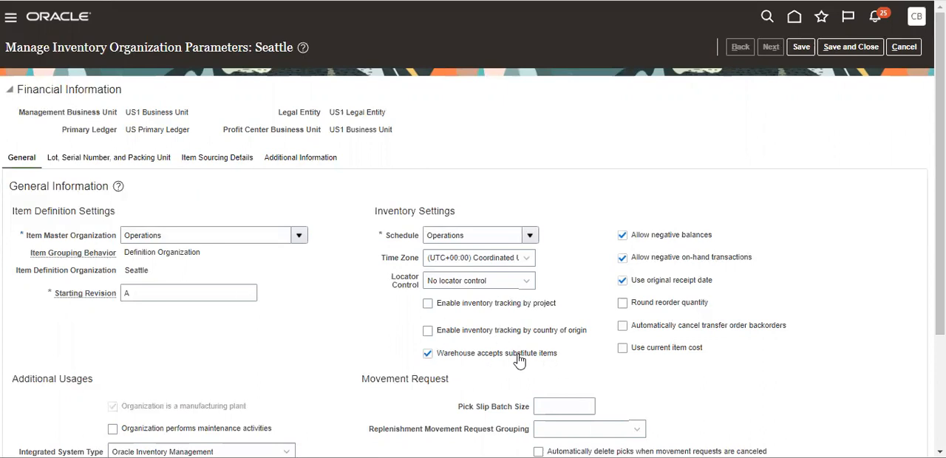
mouse_move(927, 91)
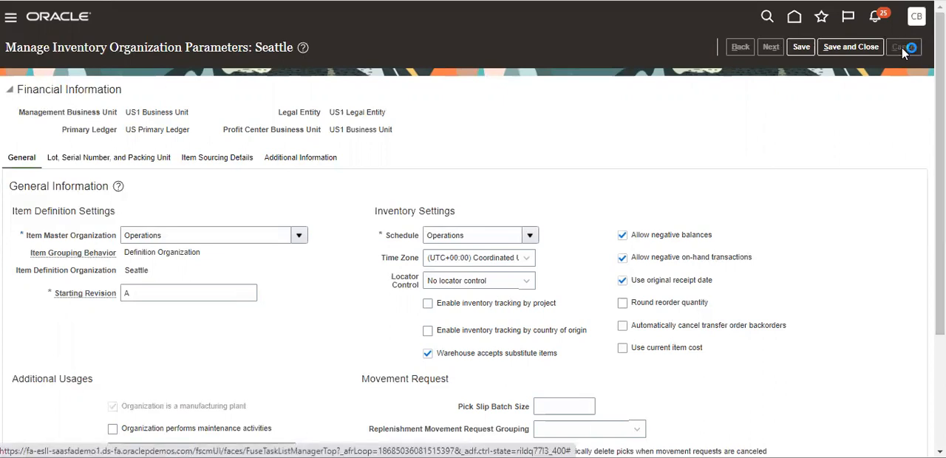
Close the inventory organizations page and task search, returning to the Product Management home page
click(900, 47)
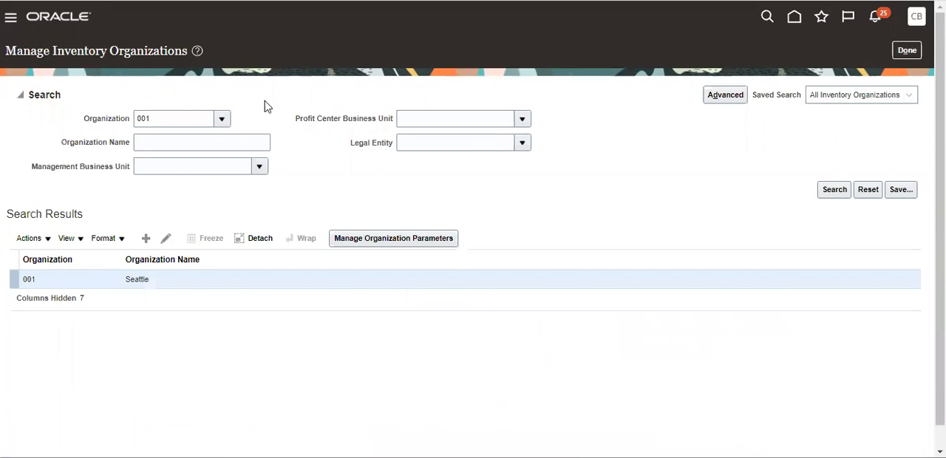
click(905, 50)
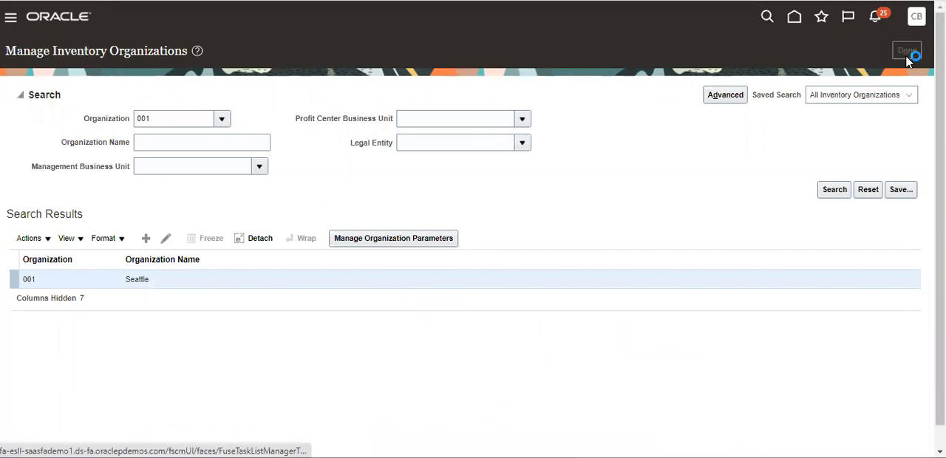
click(922, 48)
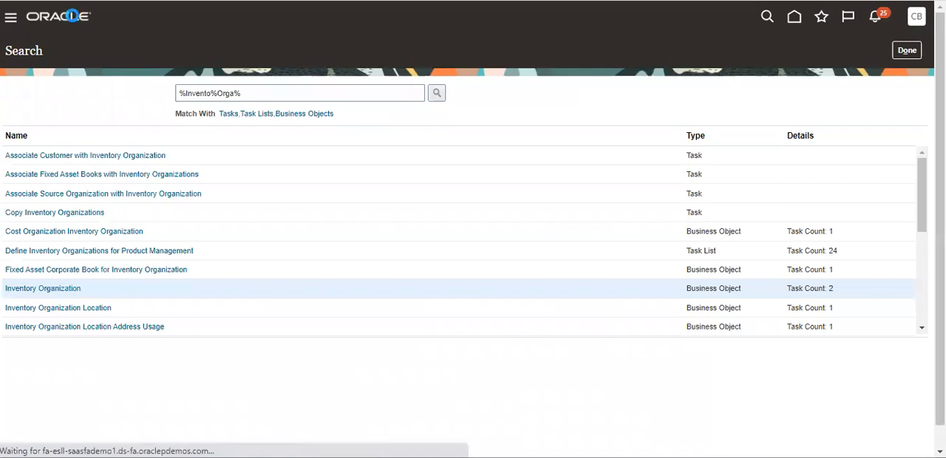
click(909, 50)
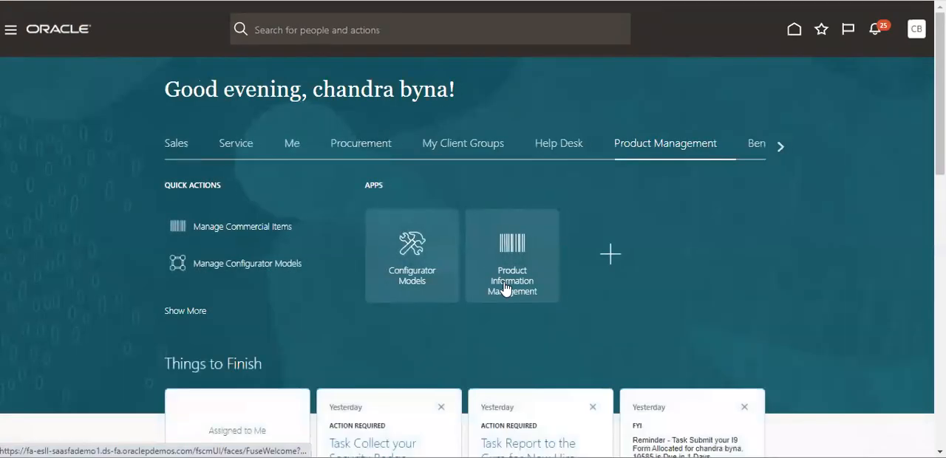
Go to Manage Items from the Product Information Management tasks list
click(511, 255)
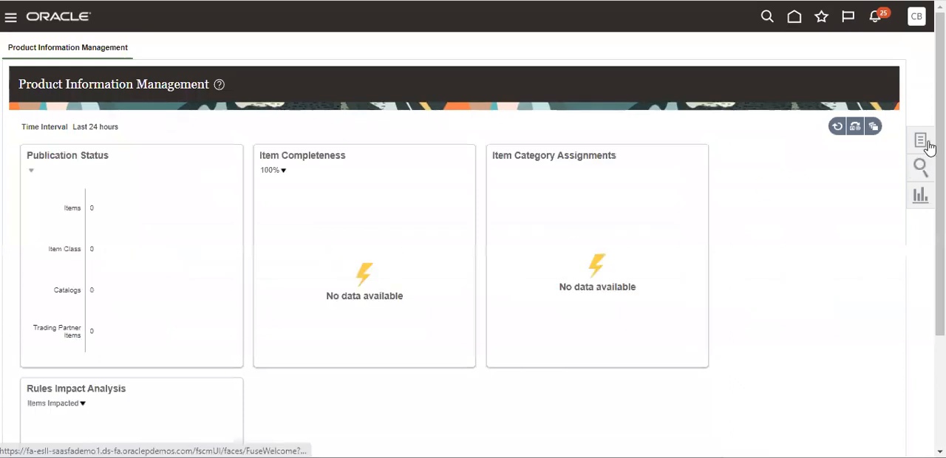
click(919, 139)
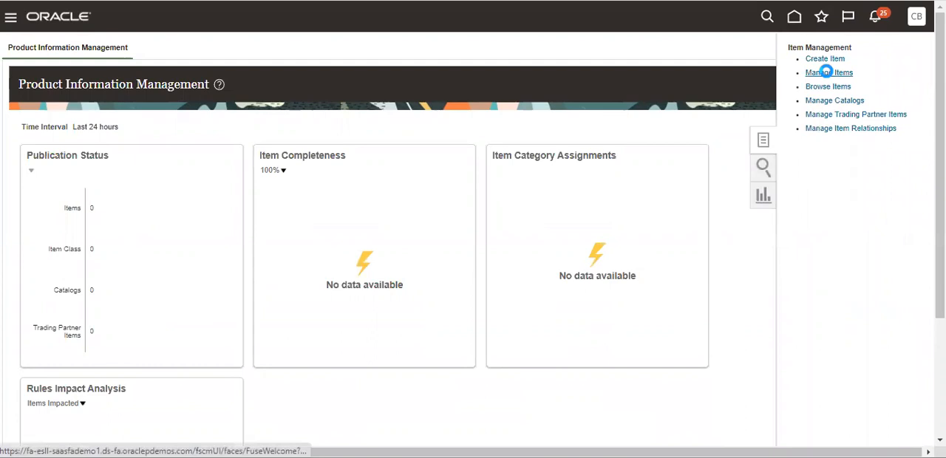
click(824, 73)
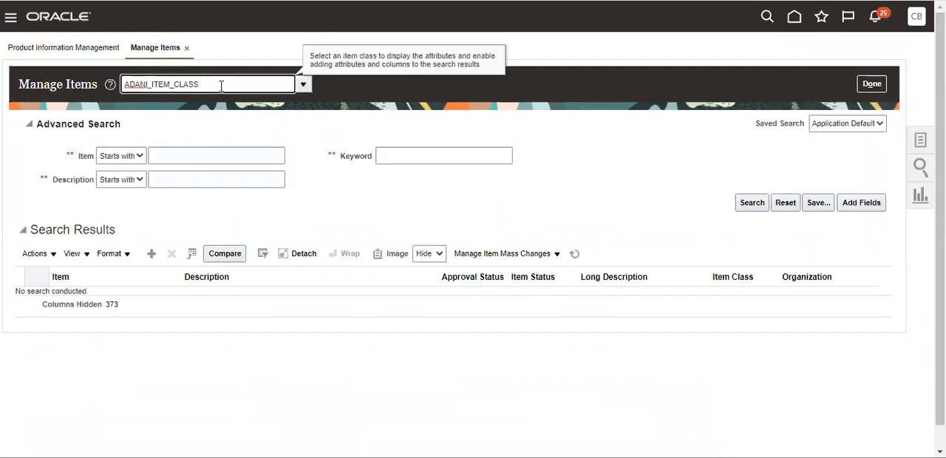
Search item A Sub Item under Root Item Class and open it for editing
text(Root Item Class)
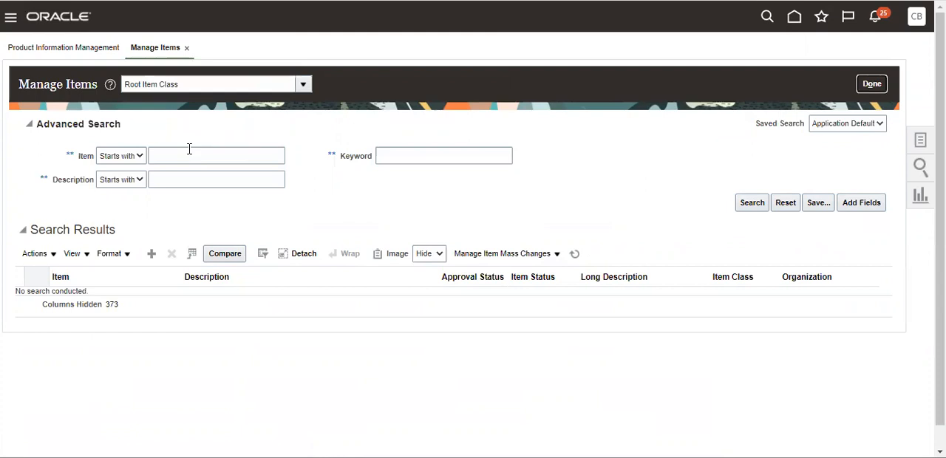
text(A Sub Item)
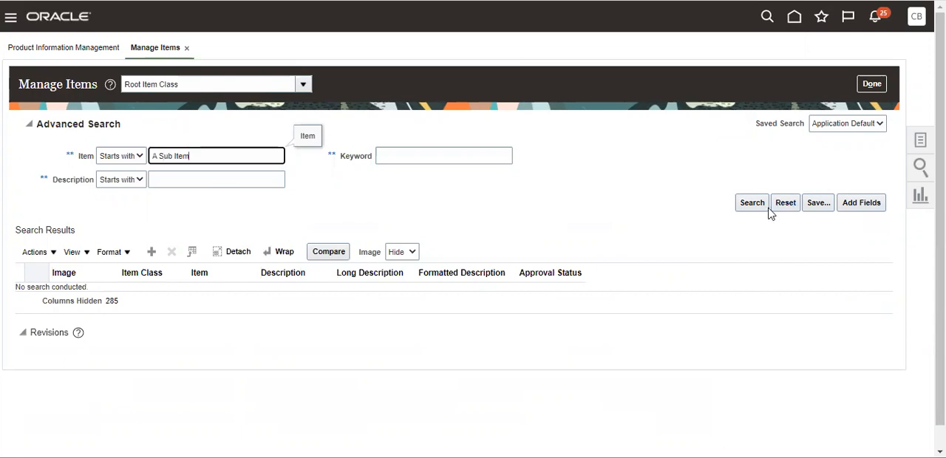
click(751, 203)
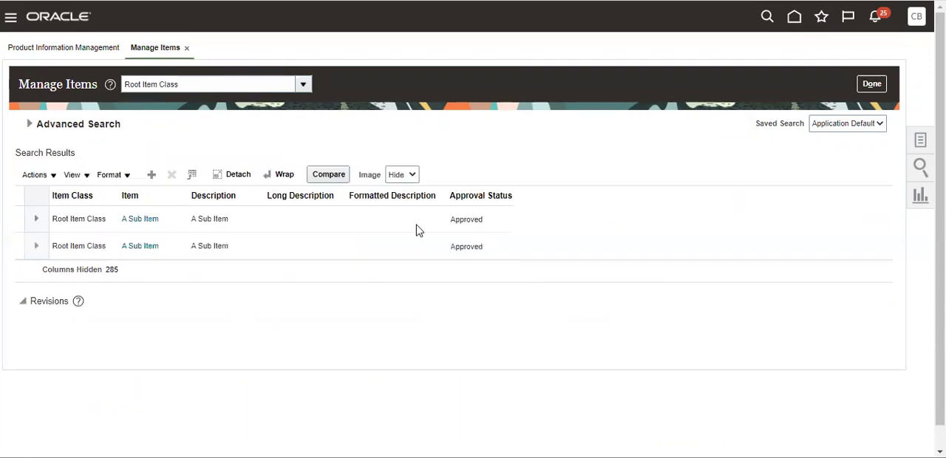
click(141, 219)
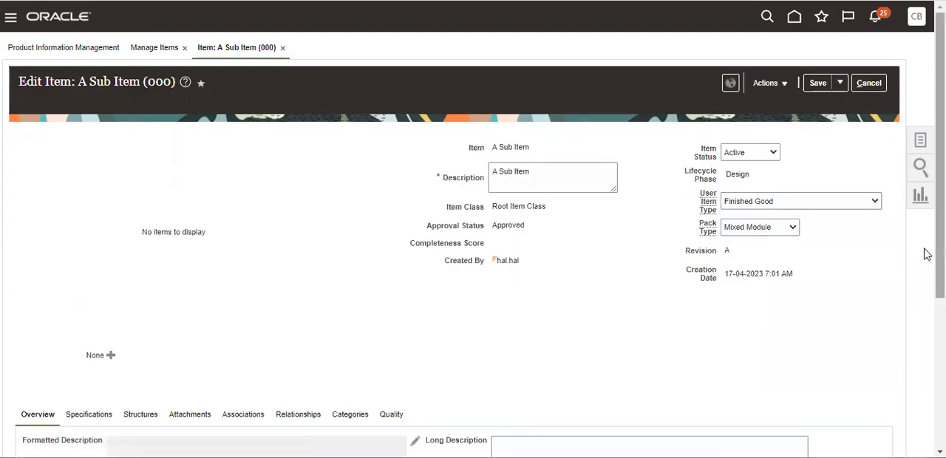
View the item's Purchasing specifications, confirming Allow Substitute Receipts is Yes under Receiving
scroll(down, 3)
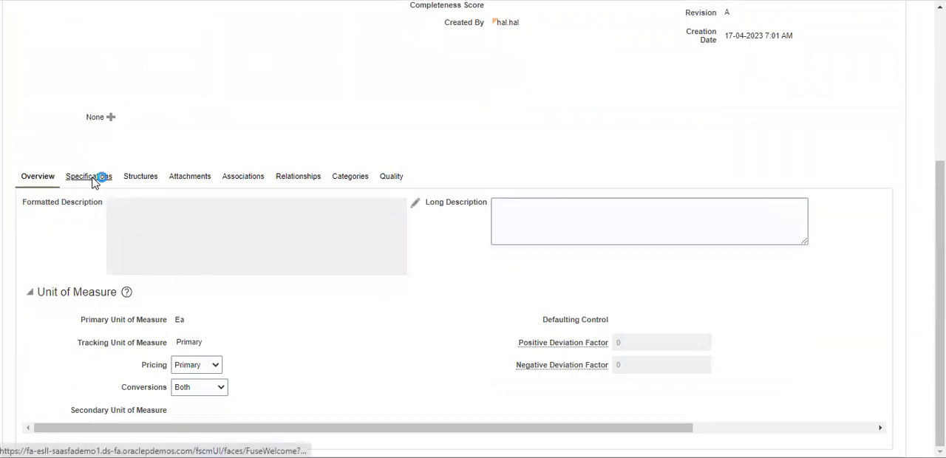
click(89, 176)
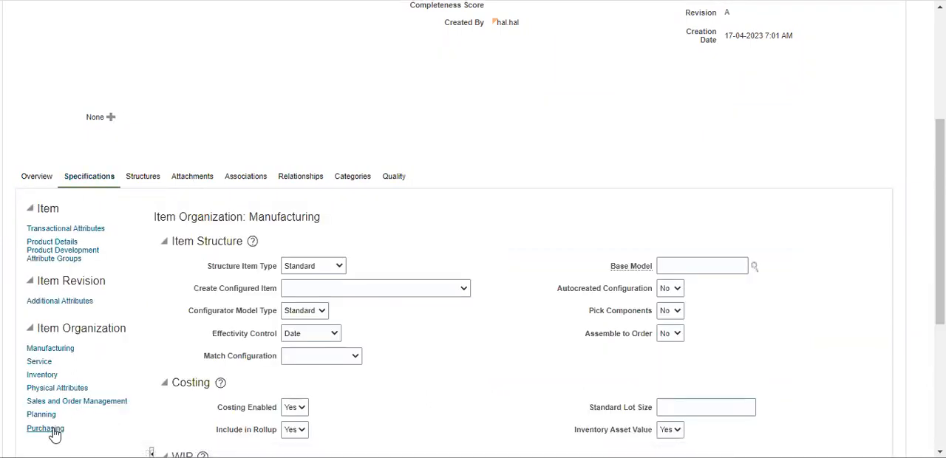
click(45, 426)
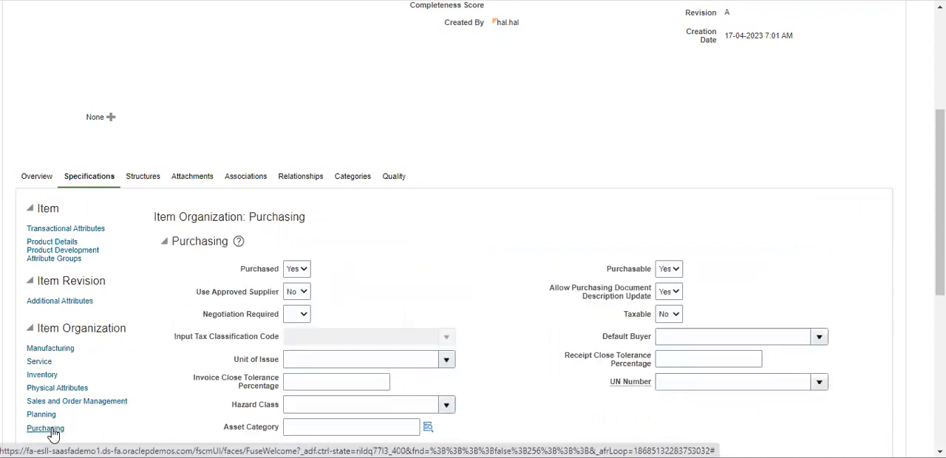
scroll(down, 3)
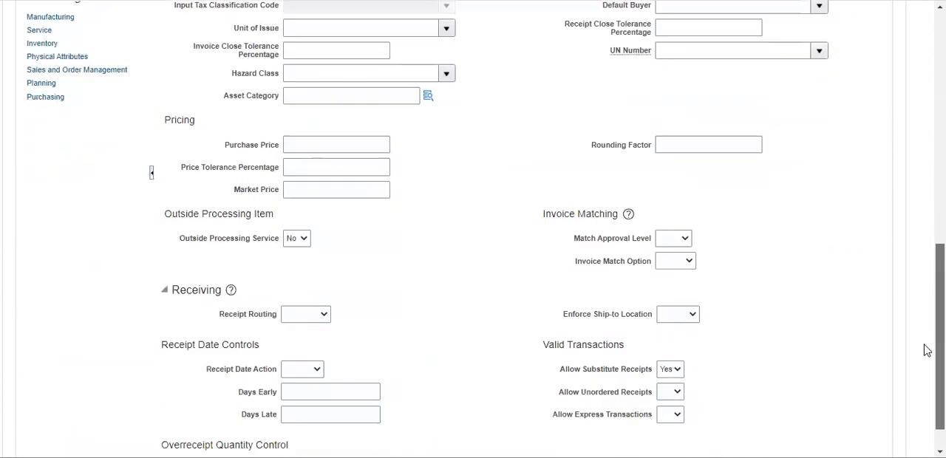
scroll(down, 3)
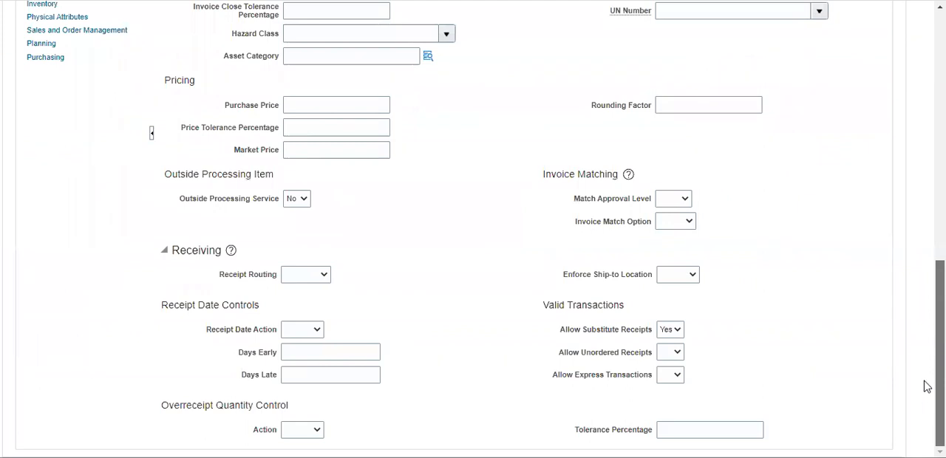
scroll(up, 3)
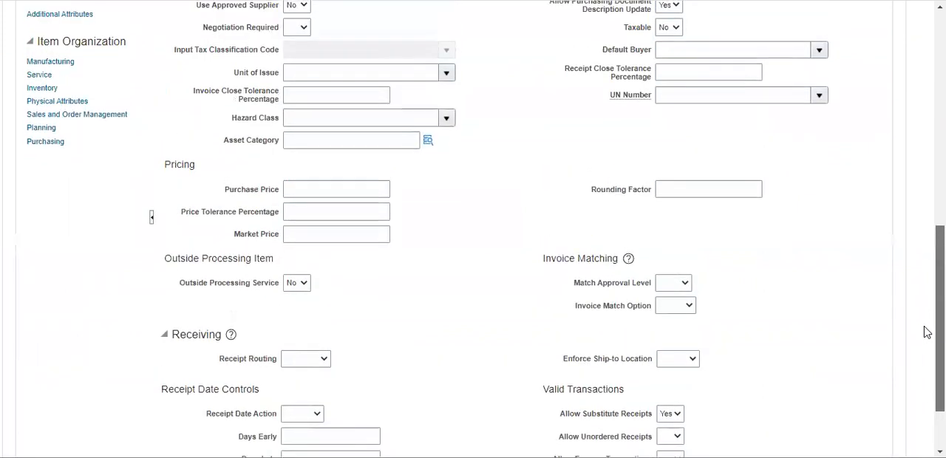
scroll(down, 3)
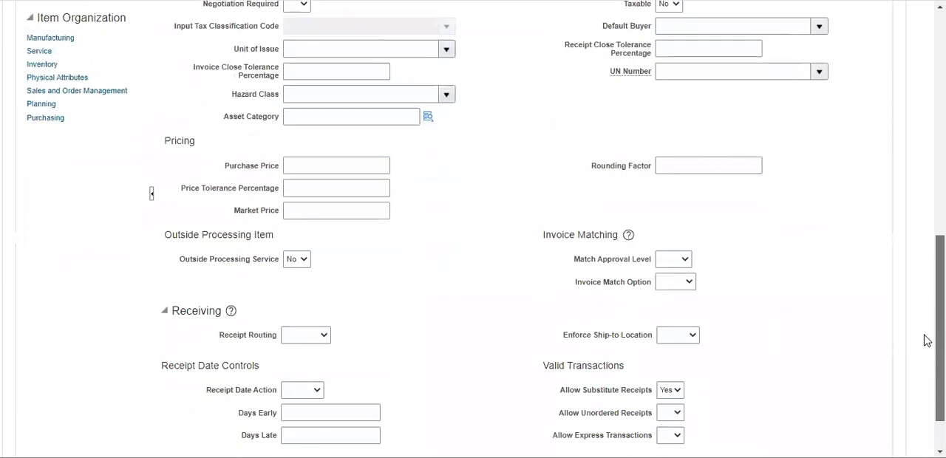
scroll(down, 3)
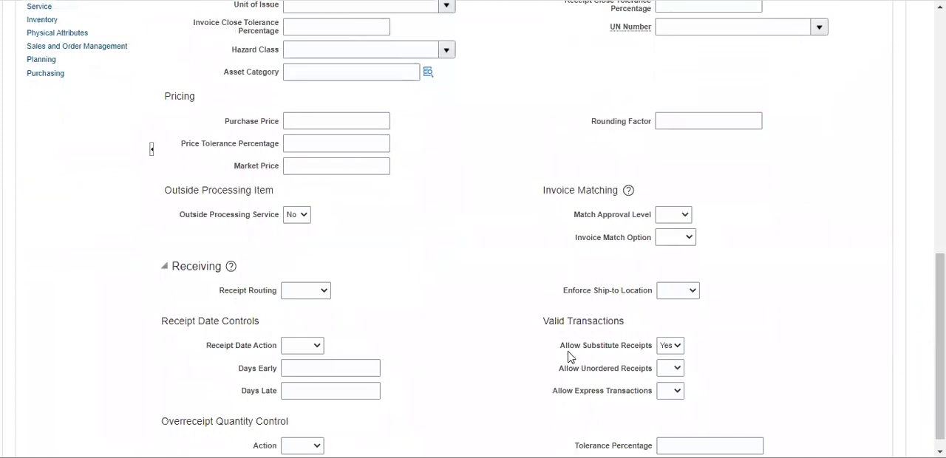
mouse_move(621, 353)
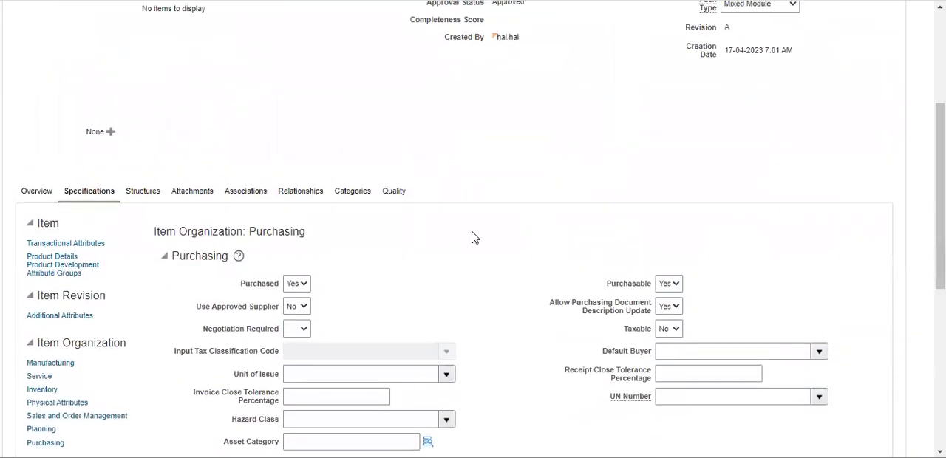
mouse_move(300, 191)
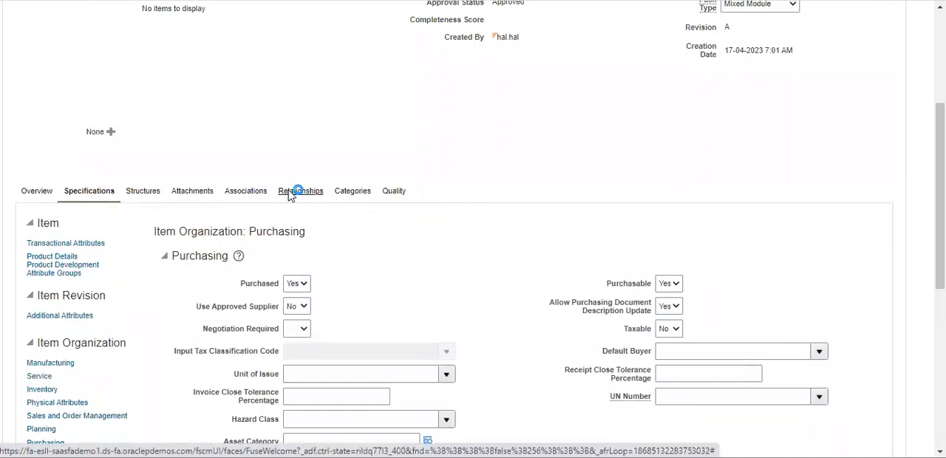
View the Relationships tab listing A OM Item as a rank 1 planning-enabled Substitute
click(298, 190)
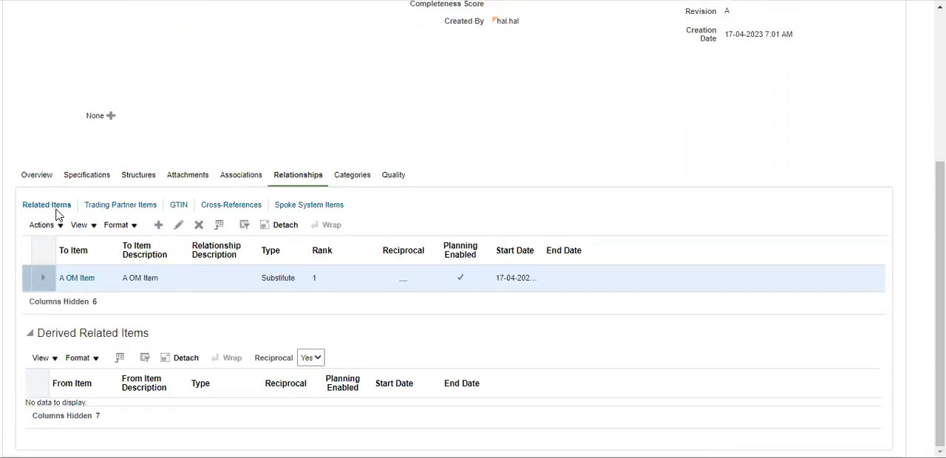
mouse_move(77, 278)
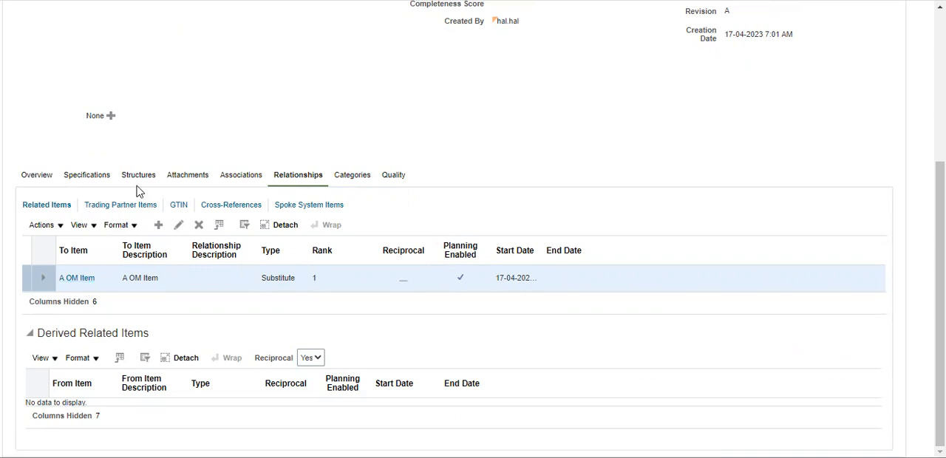
mouse_move(301, 276)
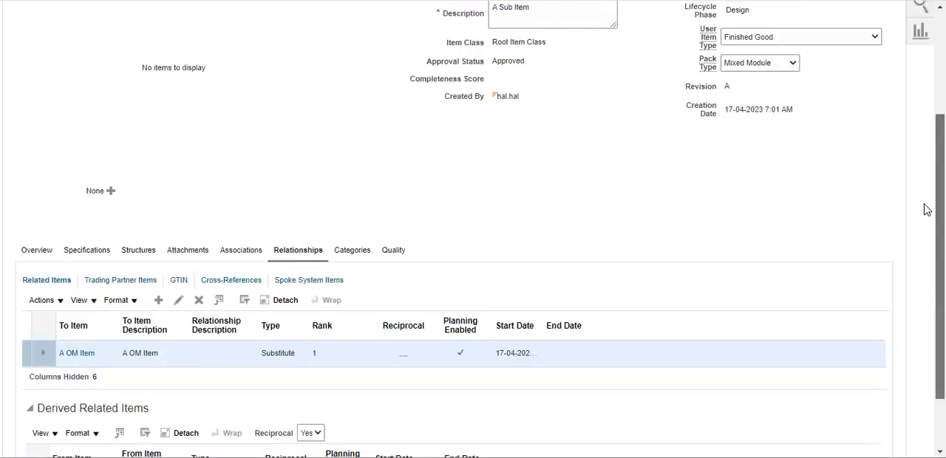
scroll(down, 3)
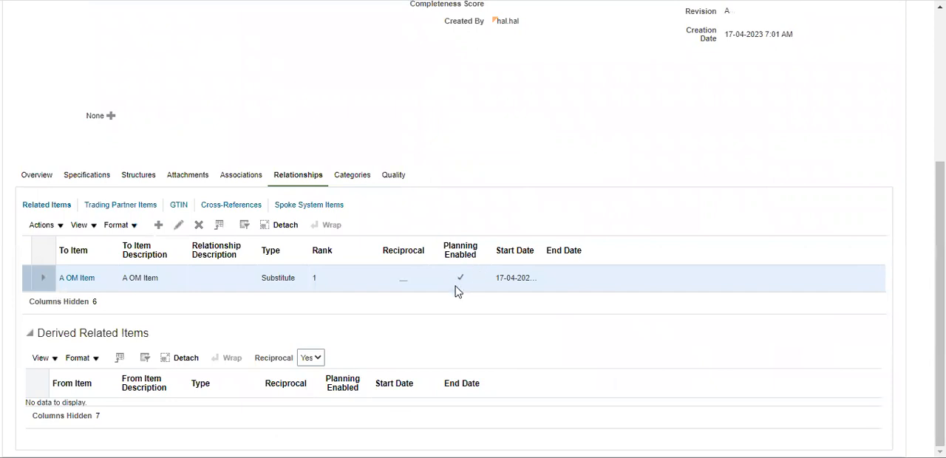
mouse_move(468, 284)
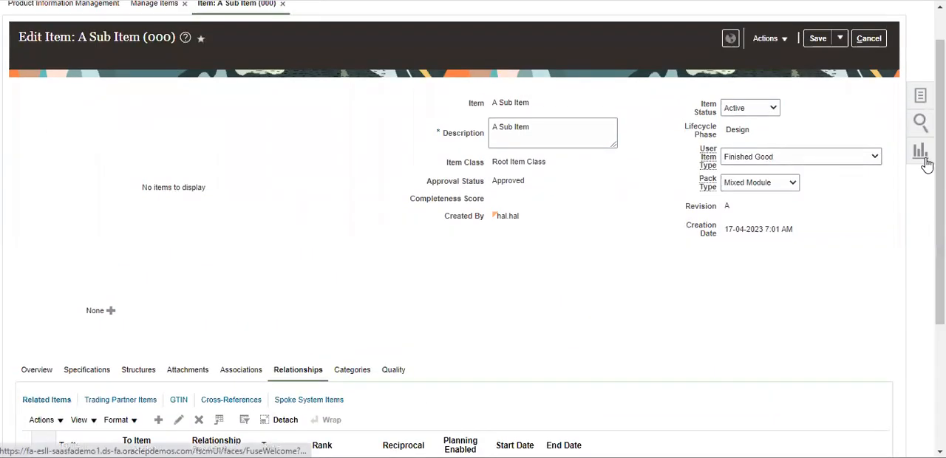
mouse_move(934, 145)
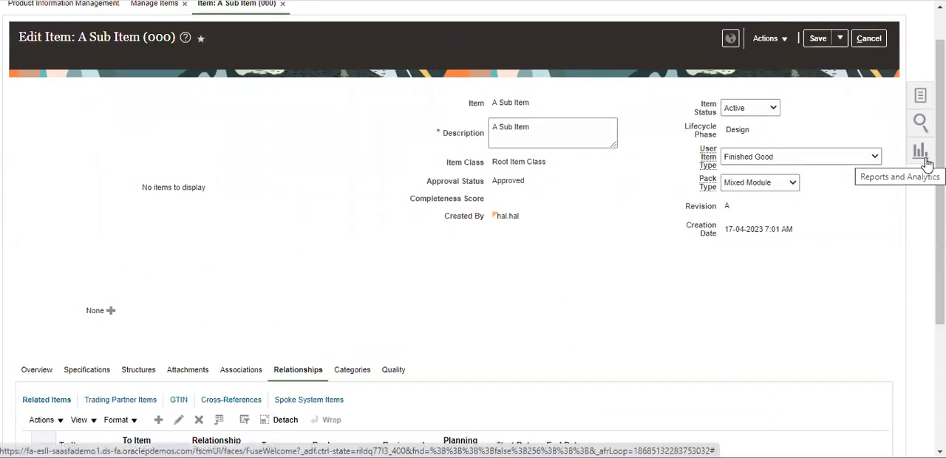